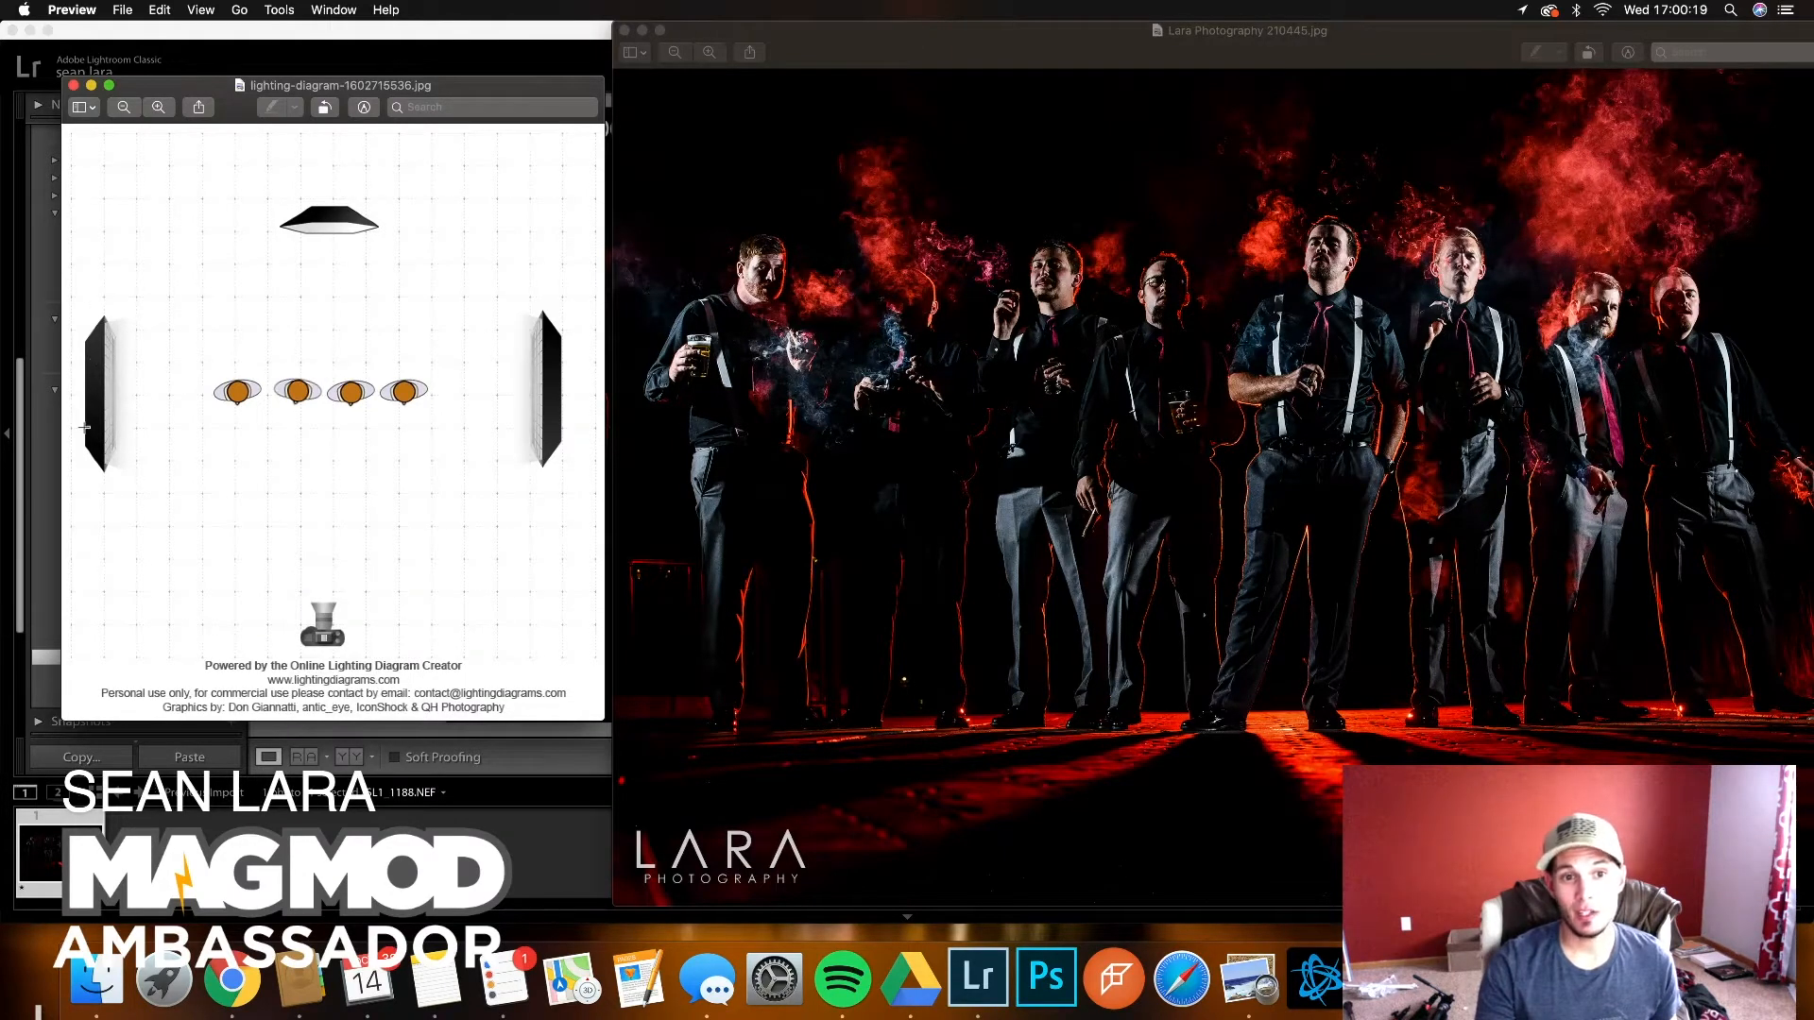
mouse_move(532, 424)
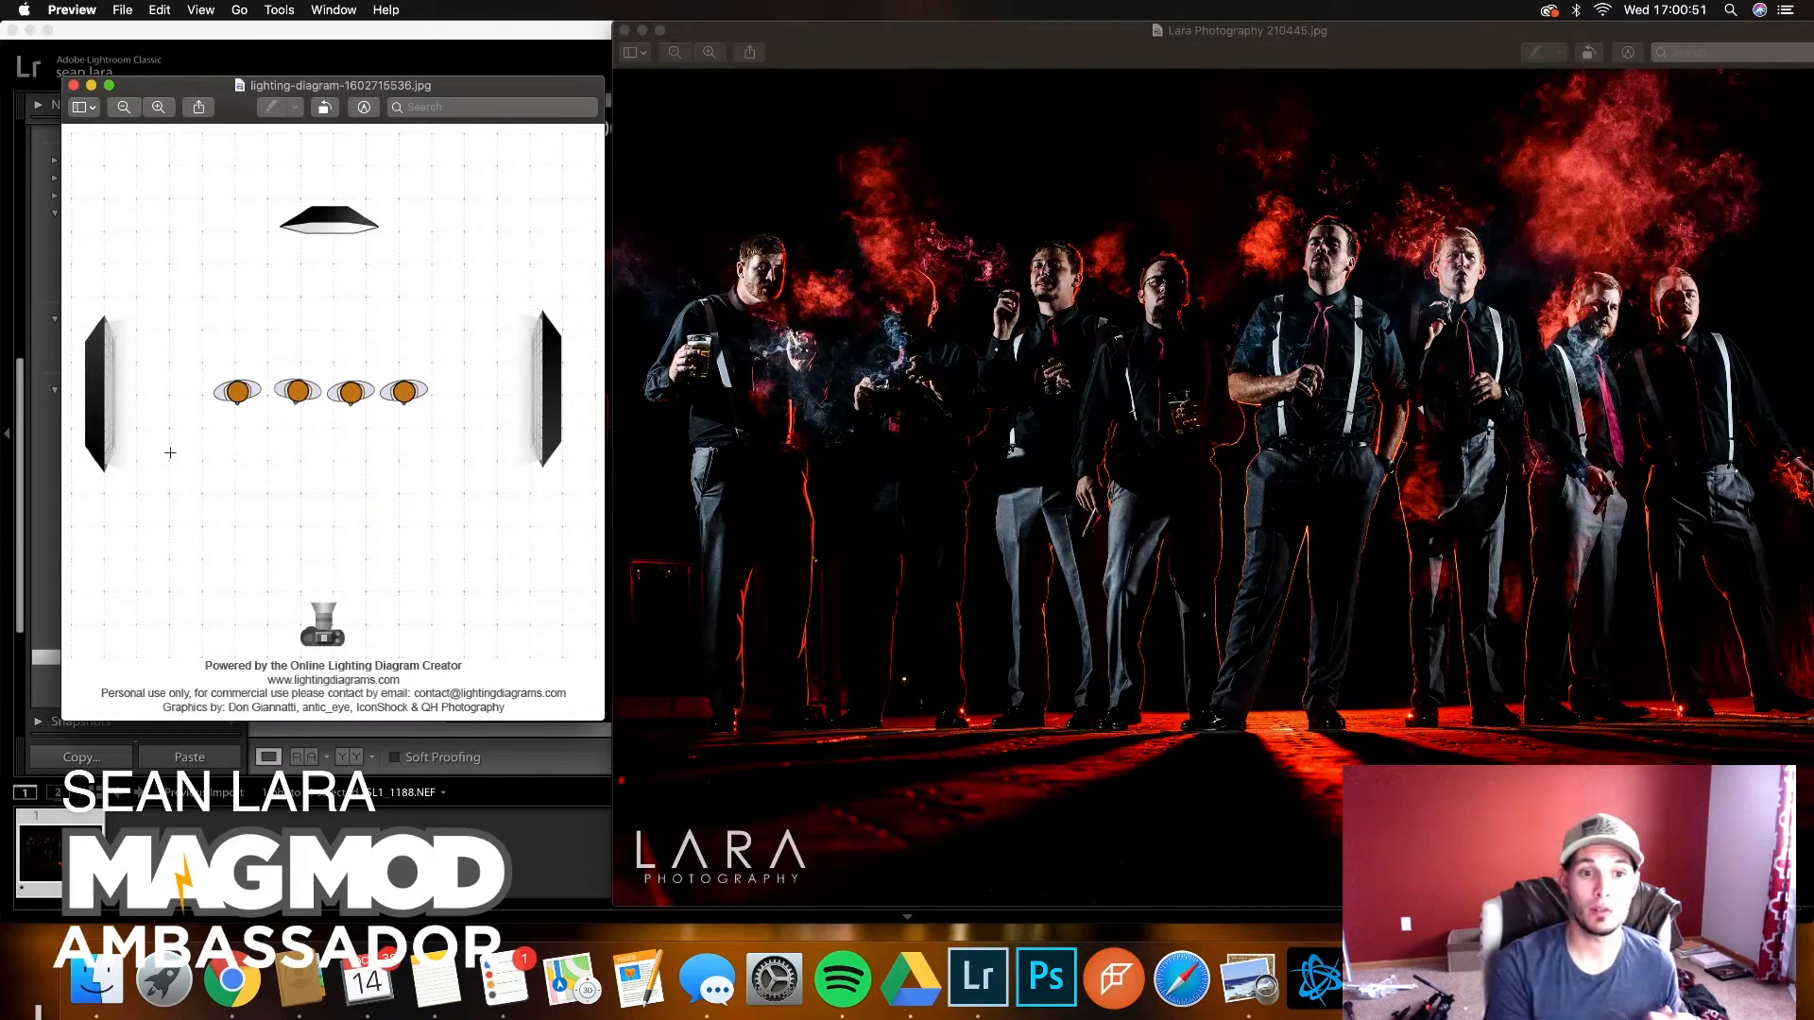
mouse_move(121, 438)
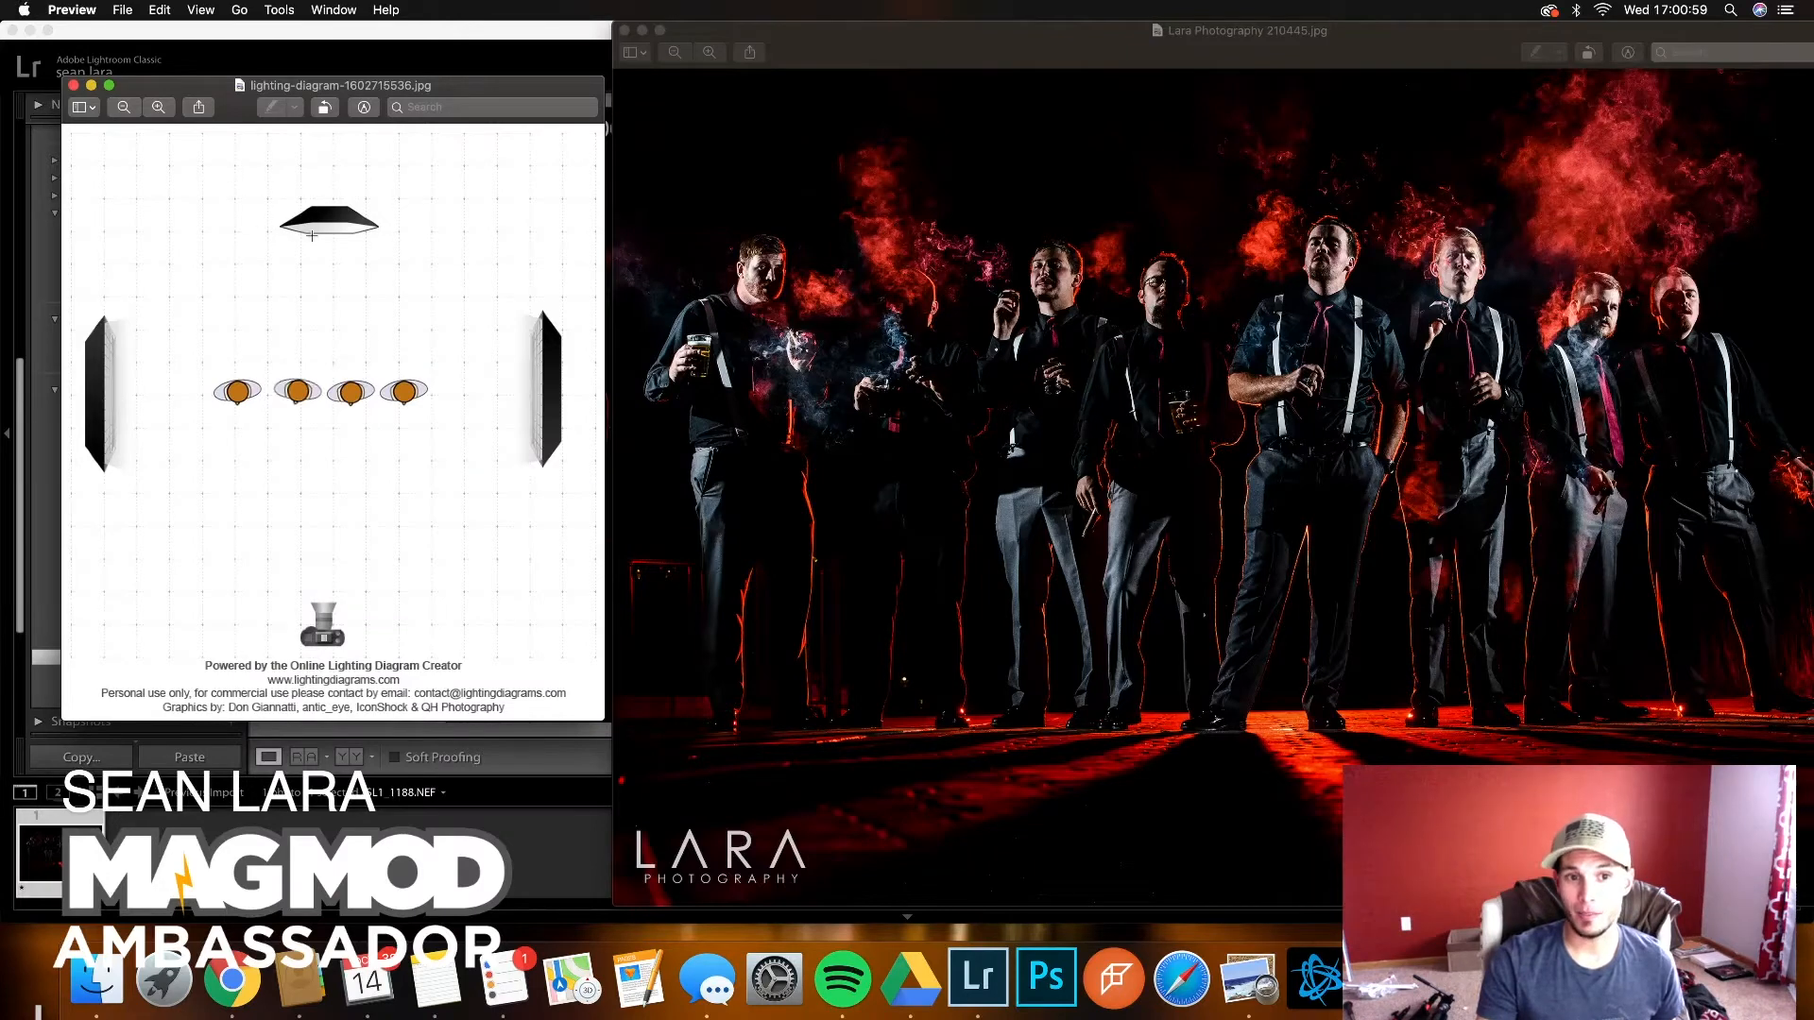
mouse_move(347, 254)
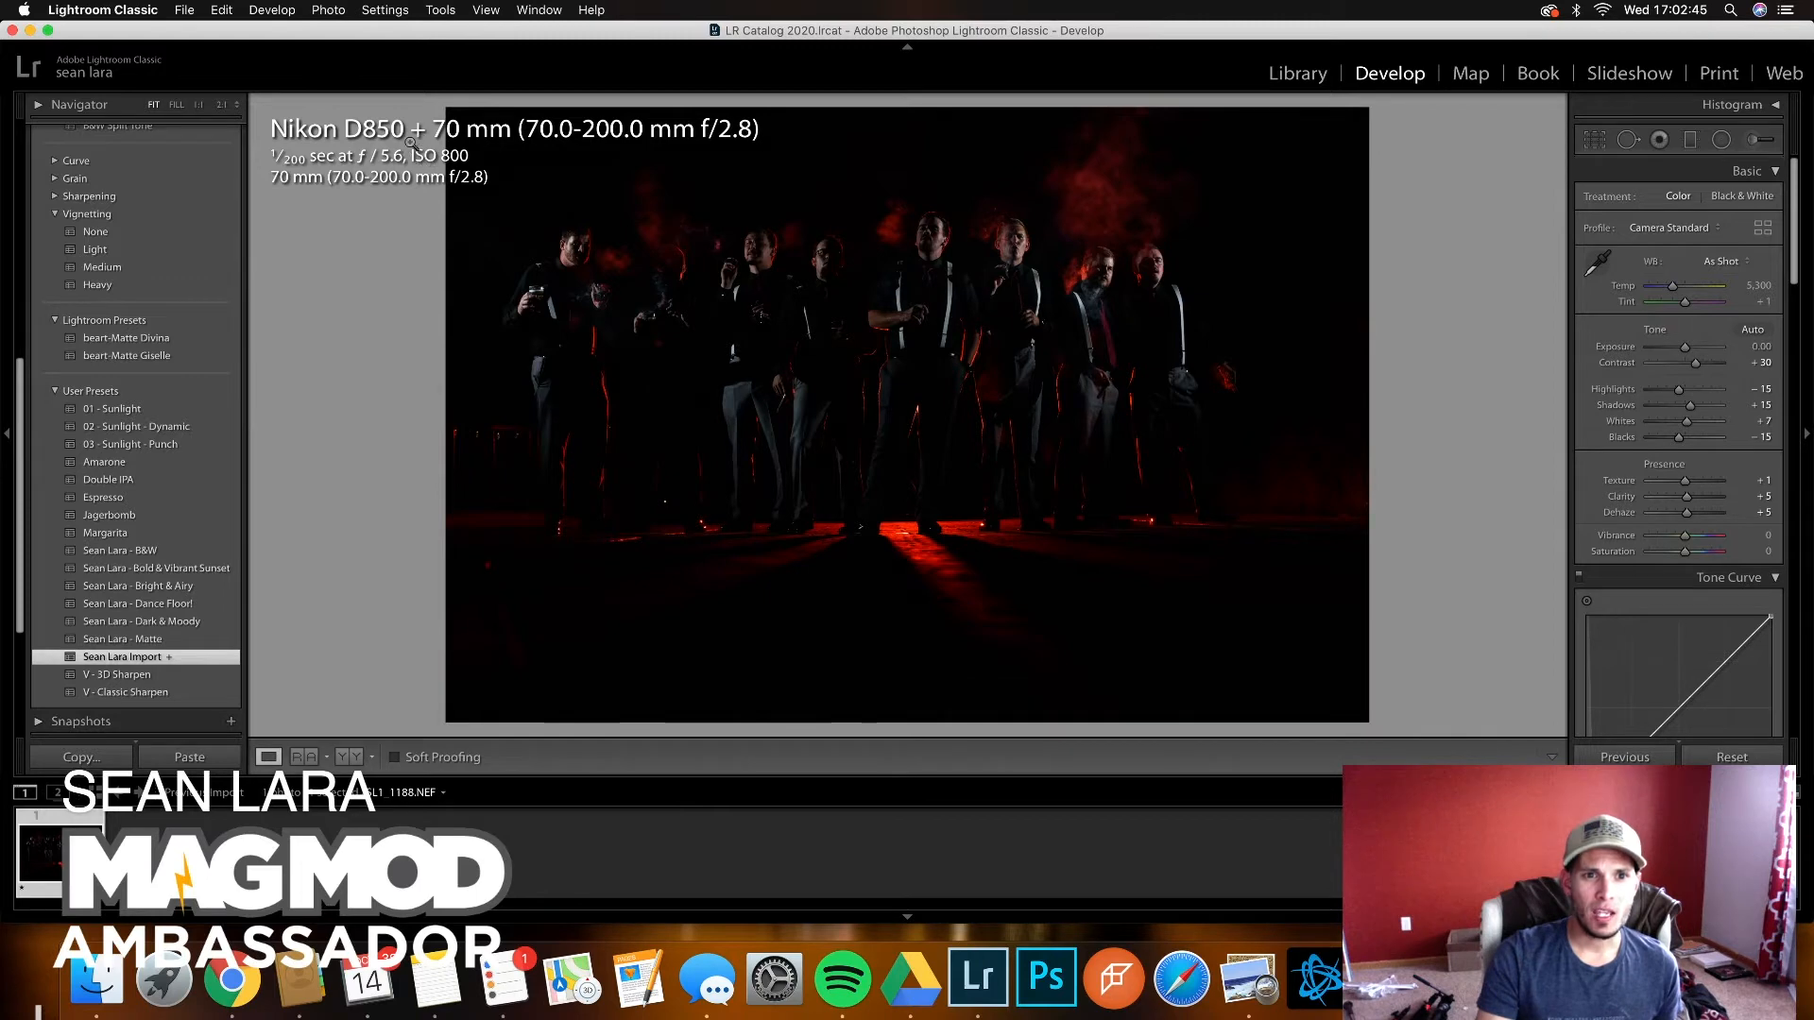
mouse_move(445, 151)
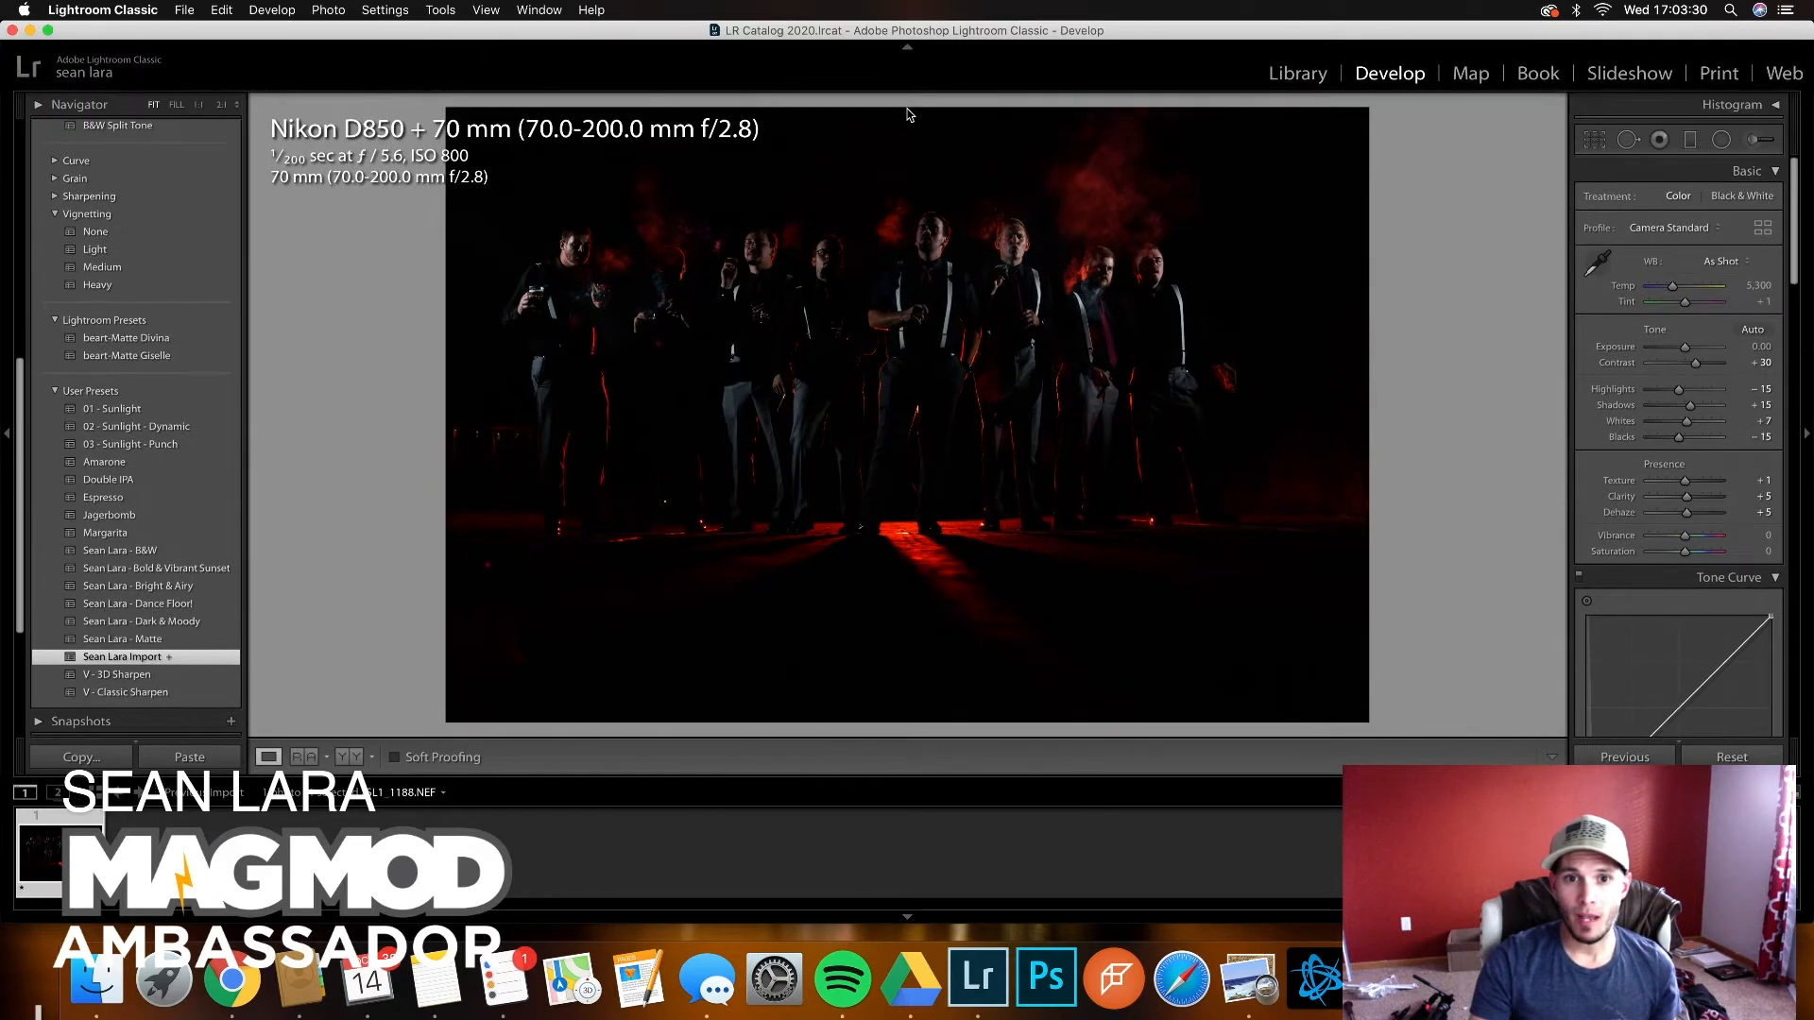
Step: Raise Exposure to +1.90 so the groomsmen and red smoke emerge from darkness
left_click_drag(1724, 347, 1684, 347)
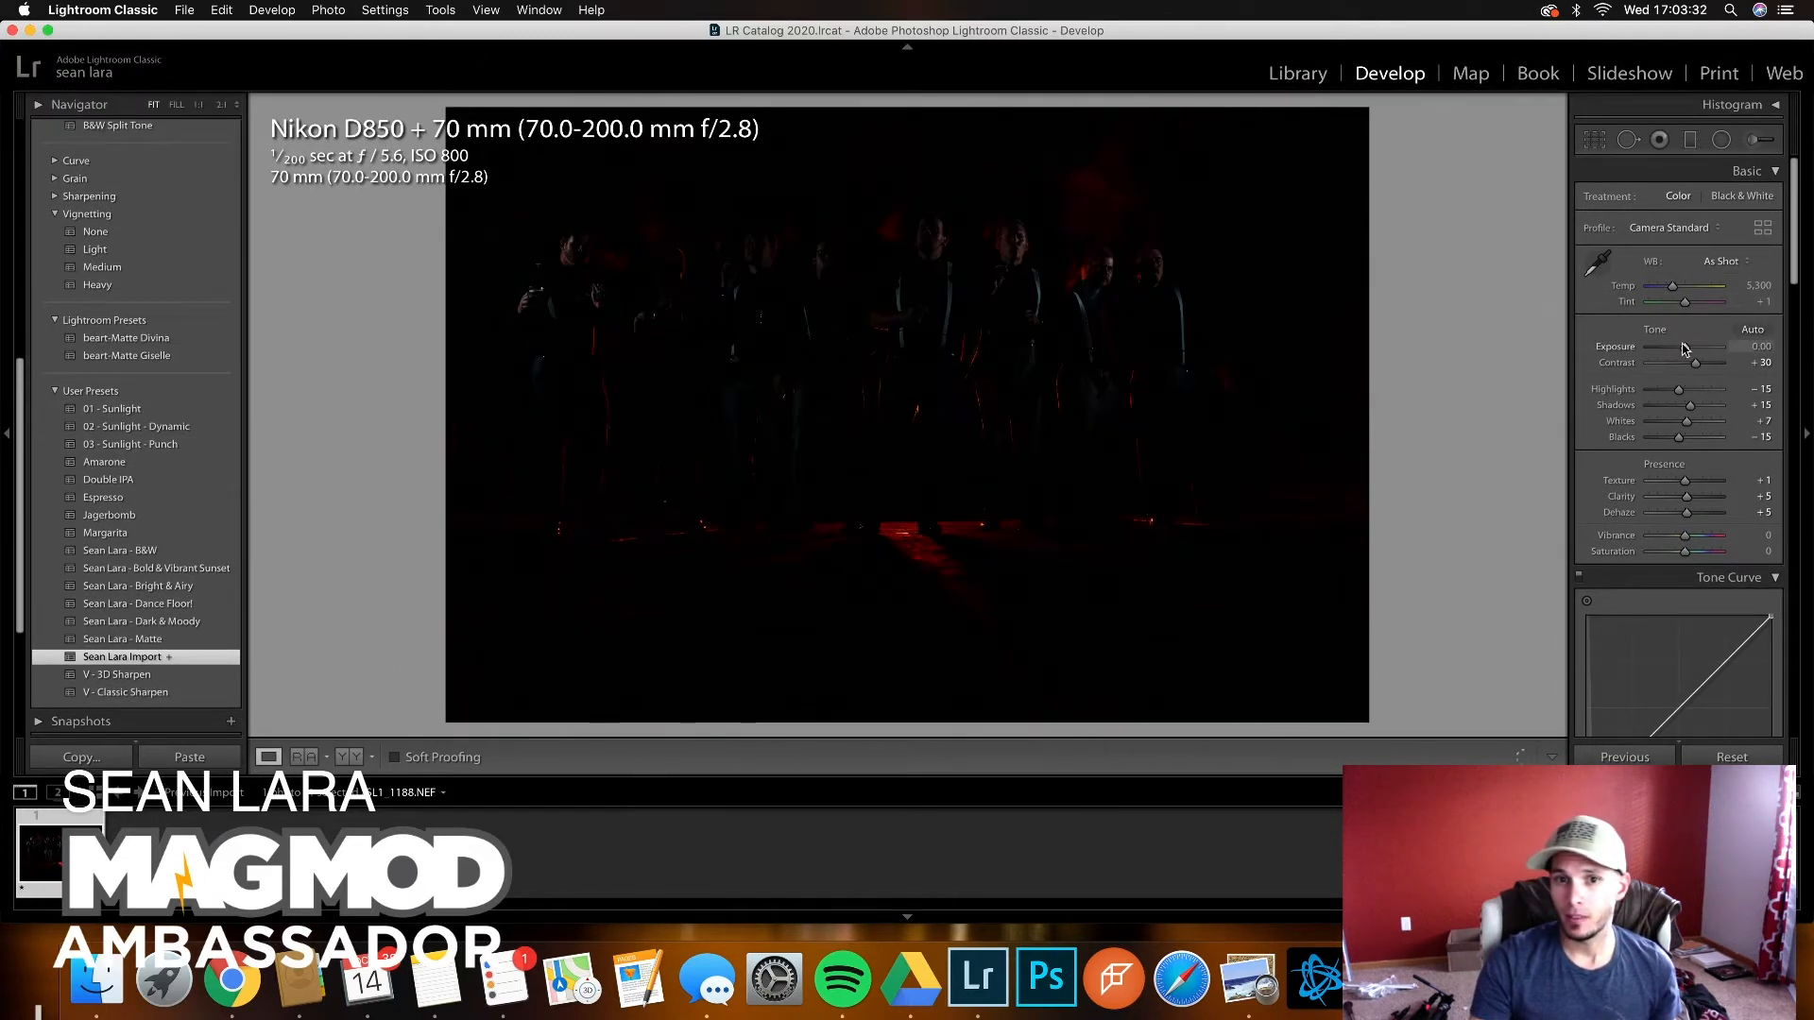
left_click_drag(1677, 346, 1685, 347)
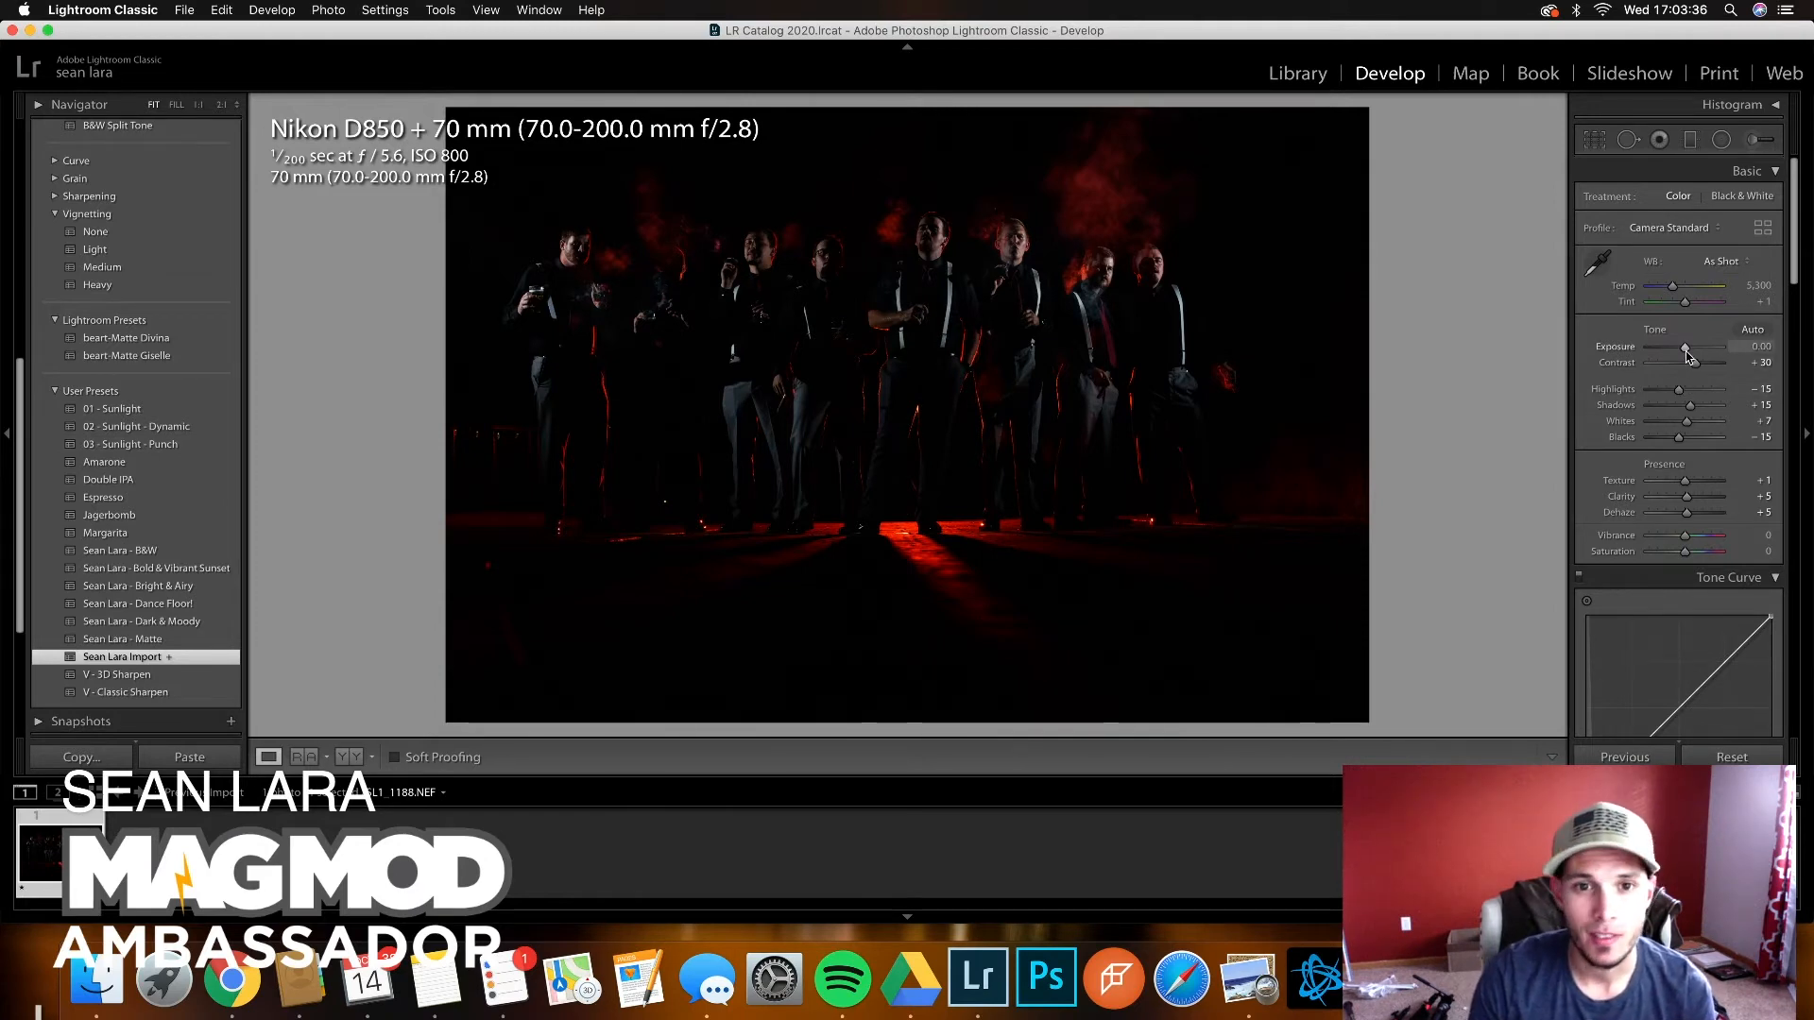
left_click_drag(1686, 346, 1703, 346)
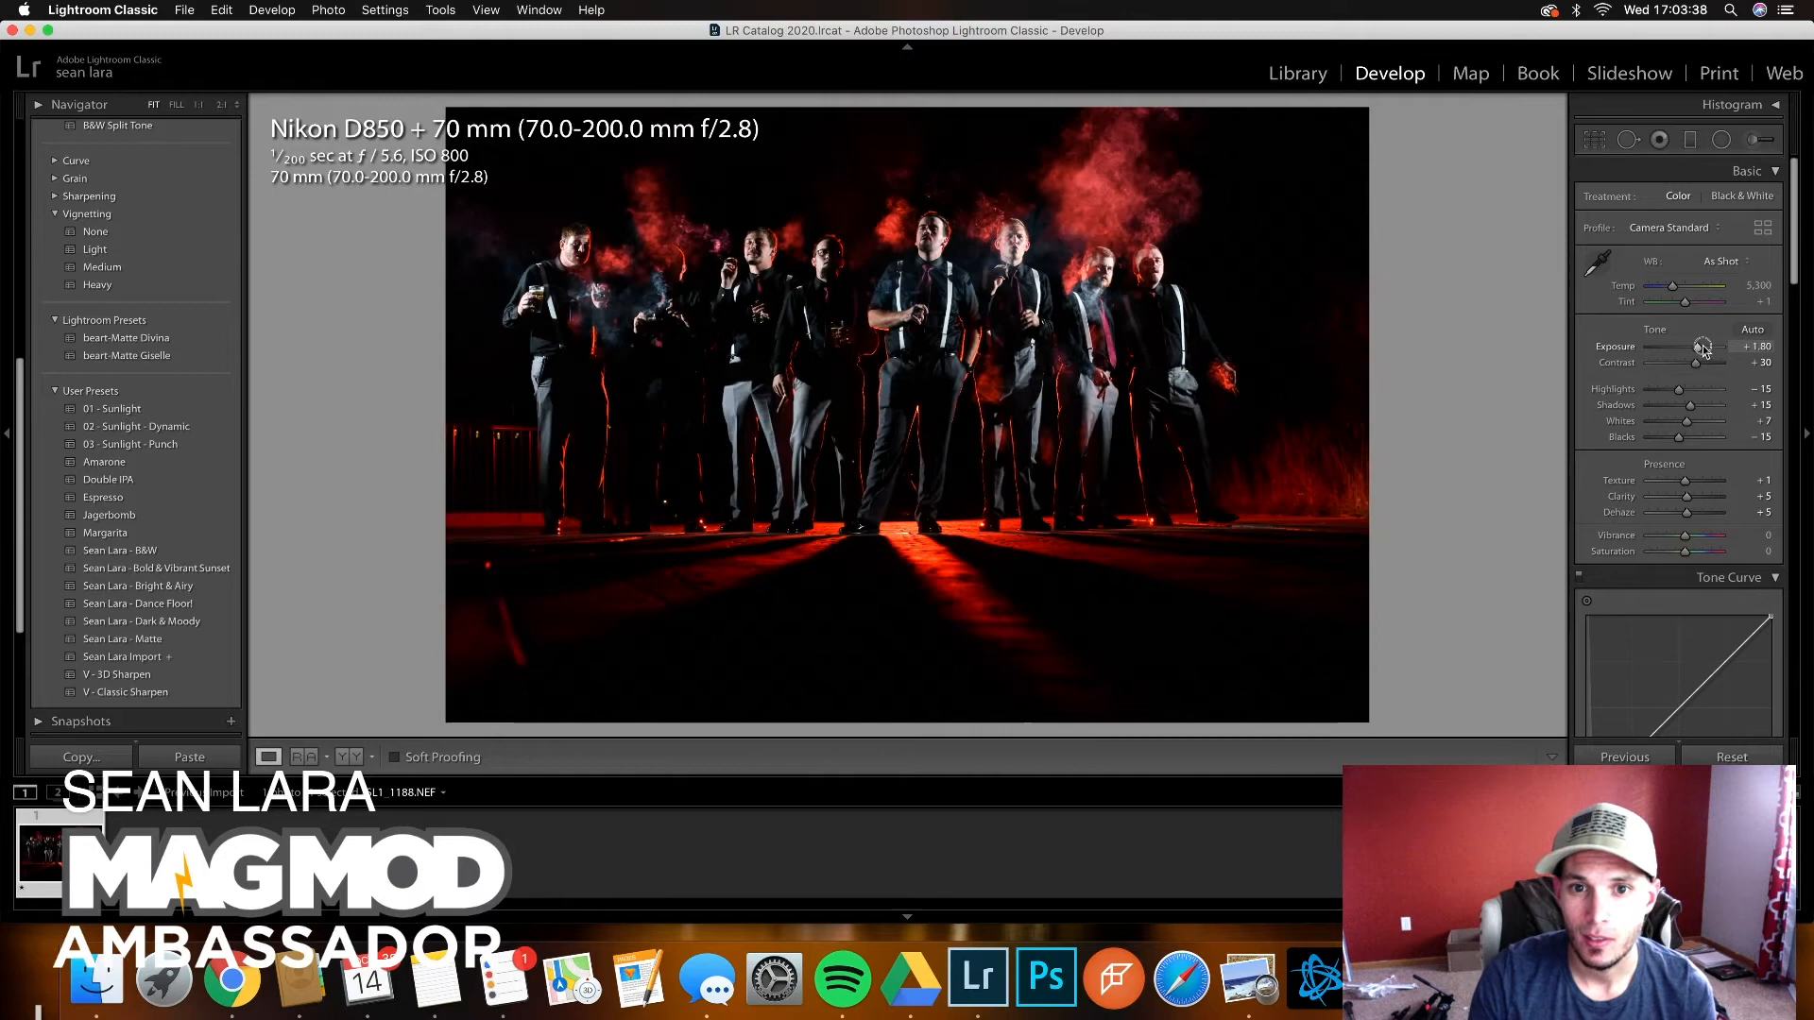
left_click_drag(1706, 347, 1700, 347)
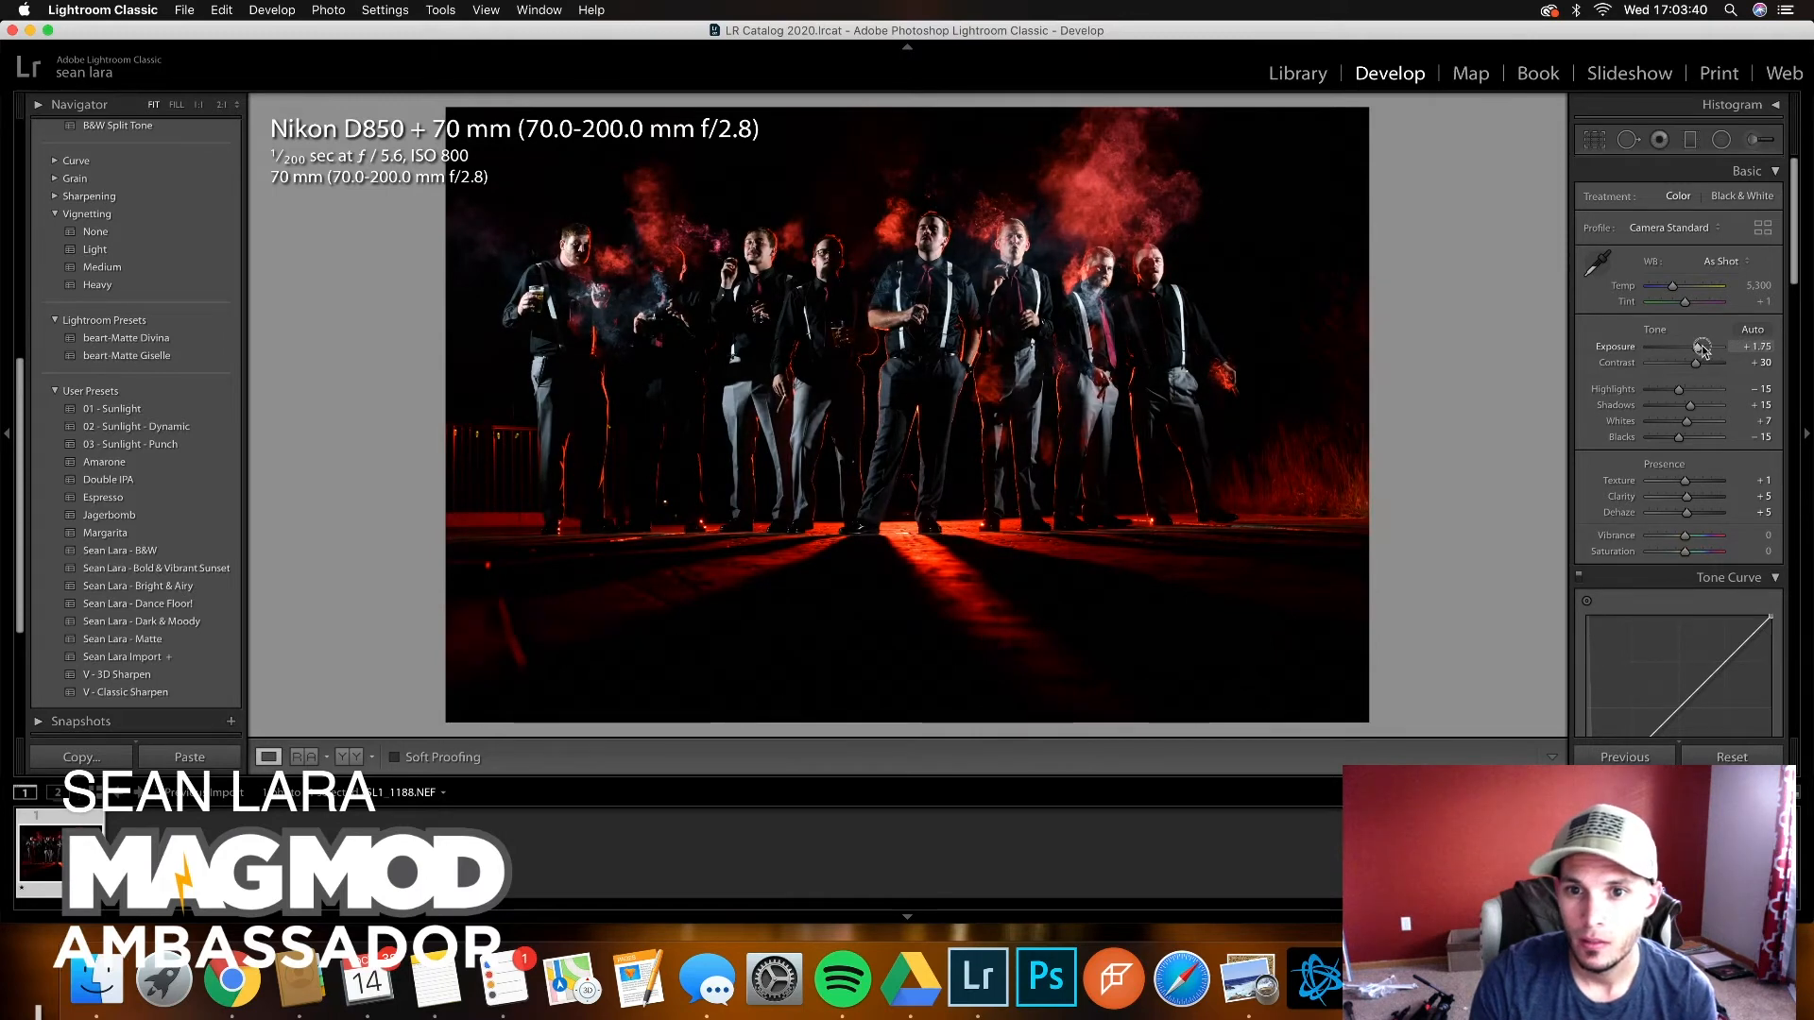
left_click_drag(1697, 345, 1700, 346)
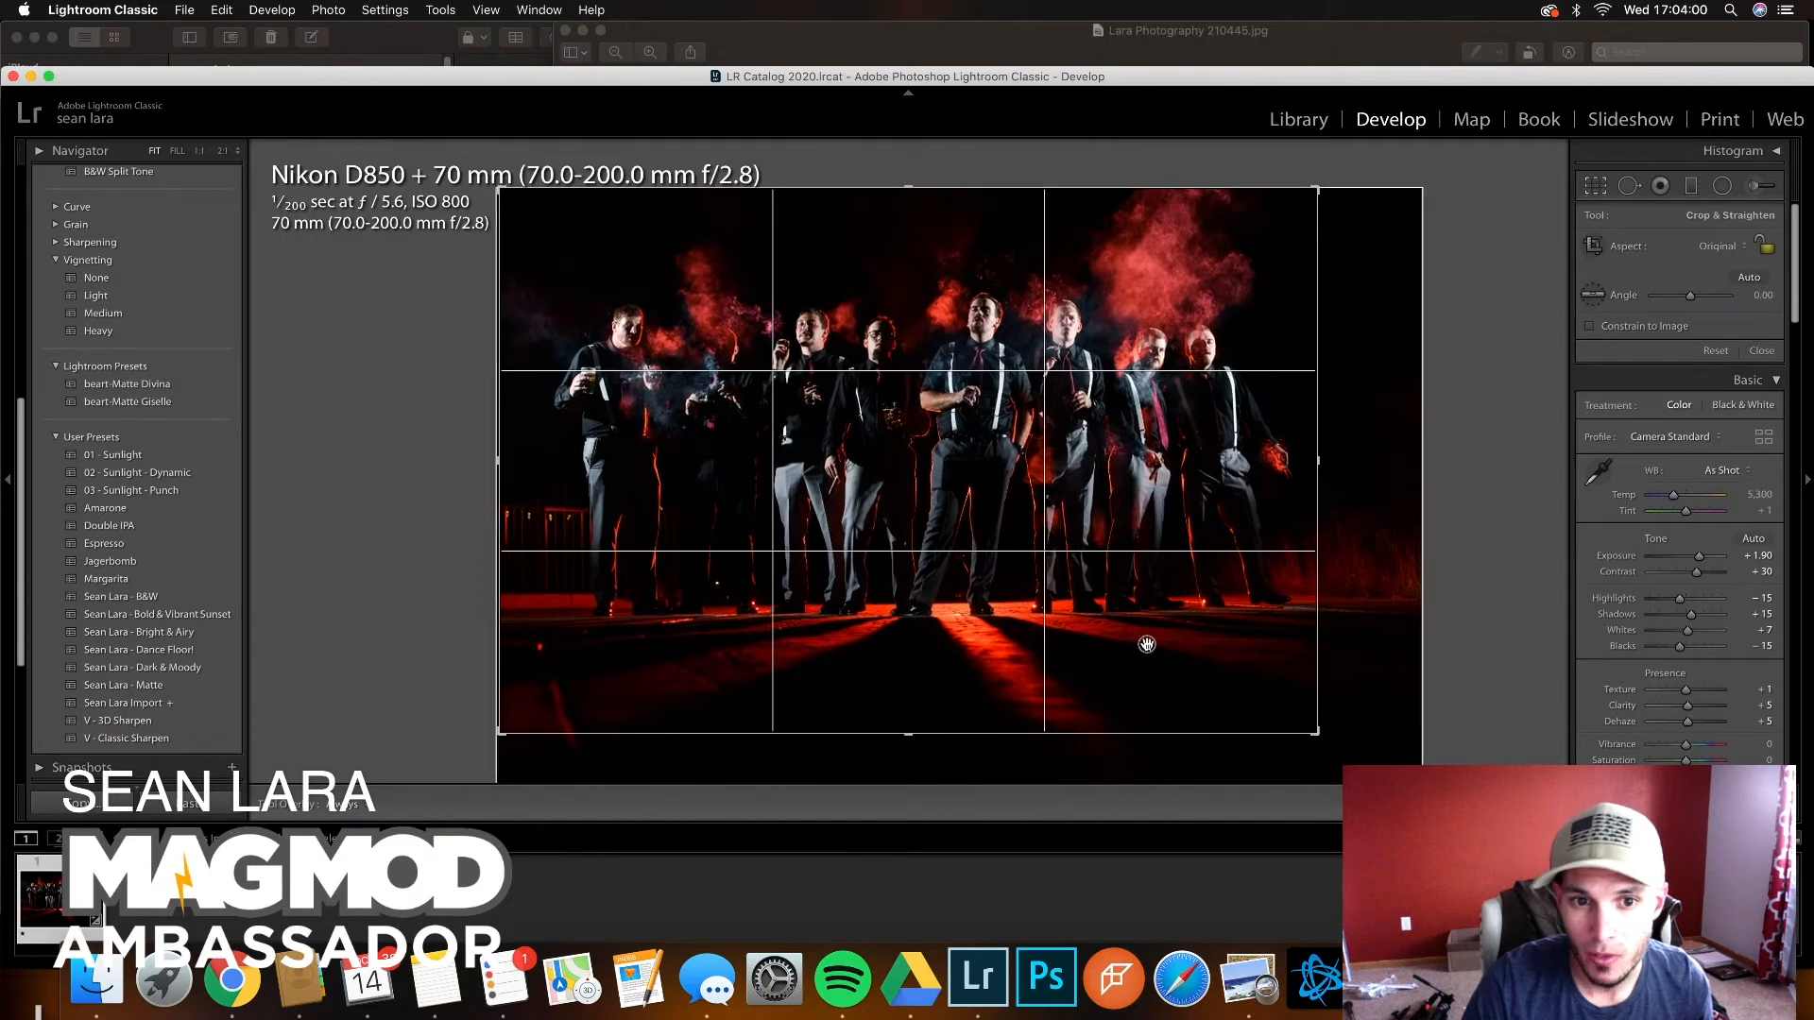
Step: Tighten the crop box around the group of groomsmen
left_click_drag(1148, 644, 1130, 627)
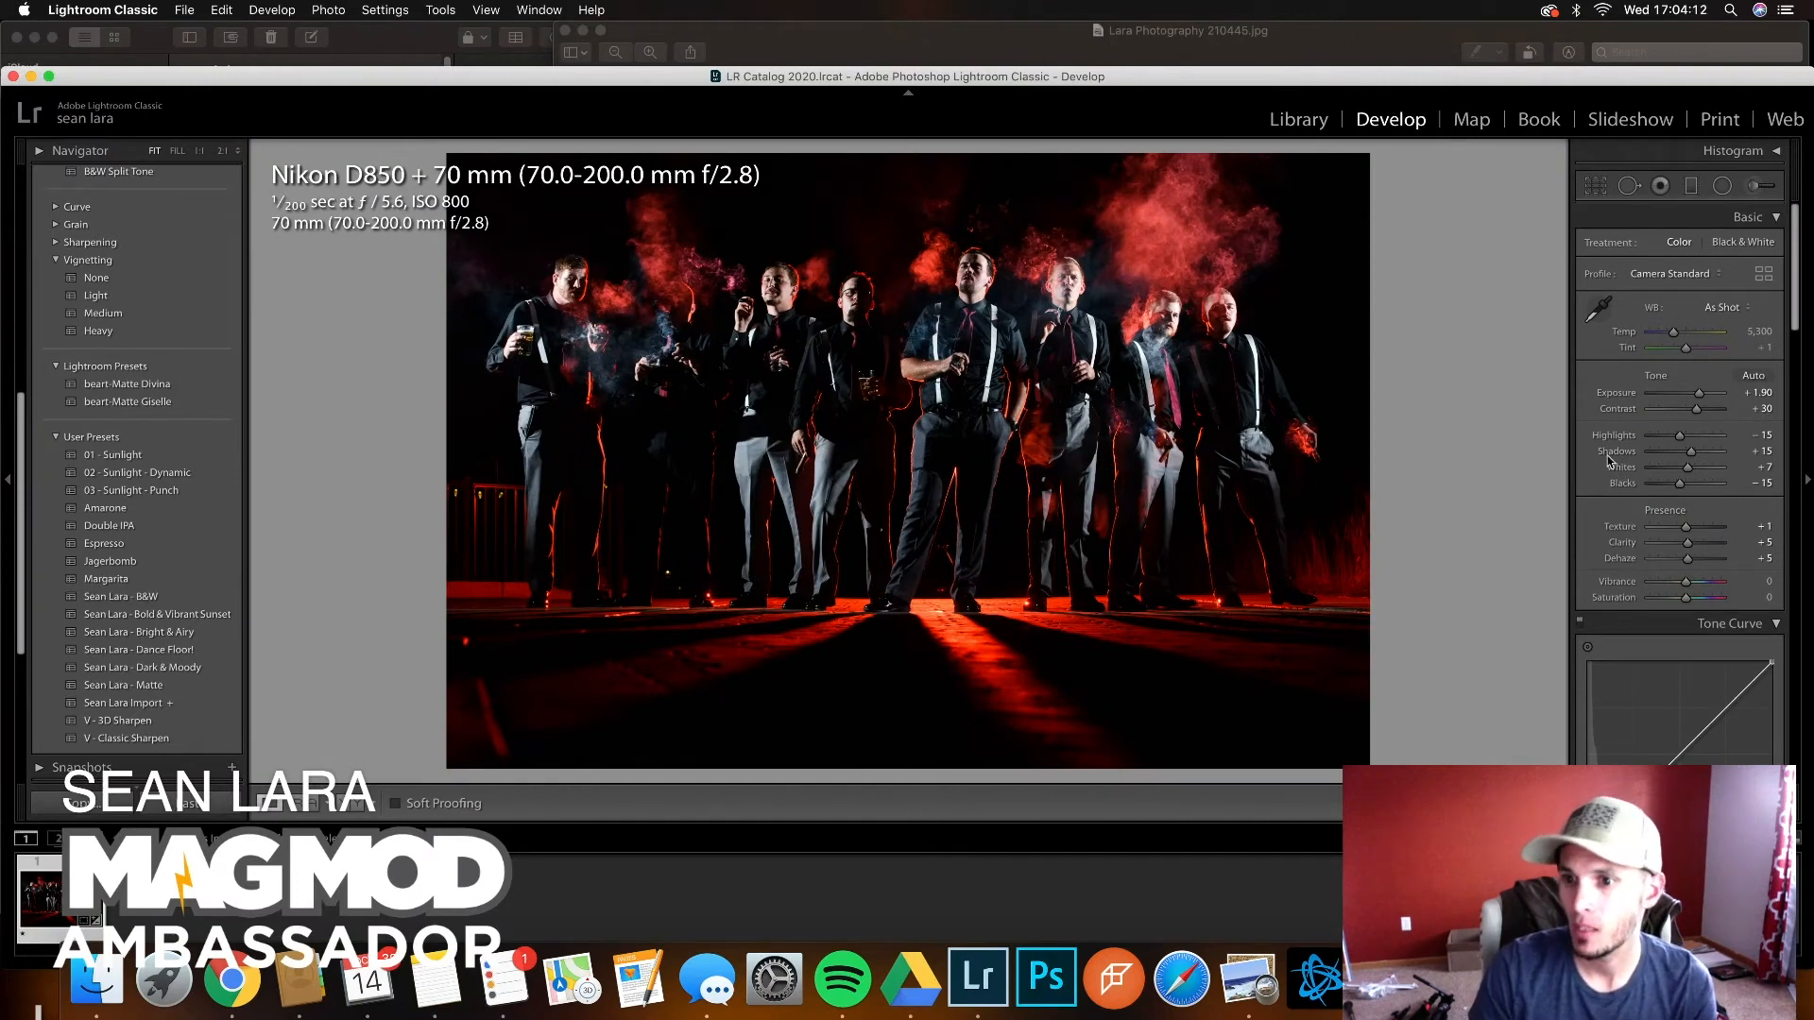
Step: Raise Clarity from +5 to about +42 for crisper suits and smoke
left_click_drag(1690, 544, 1727, 544)
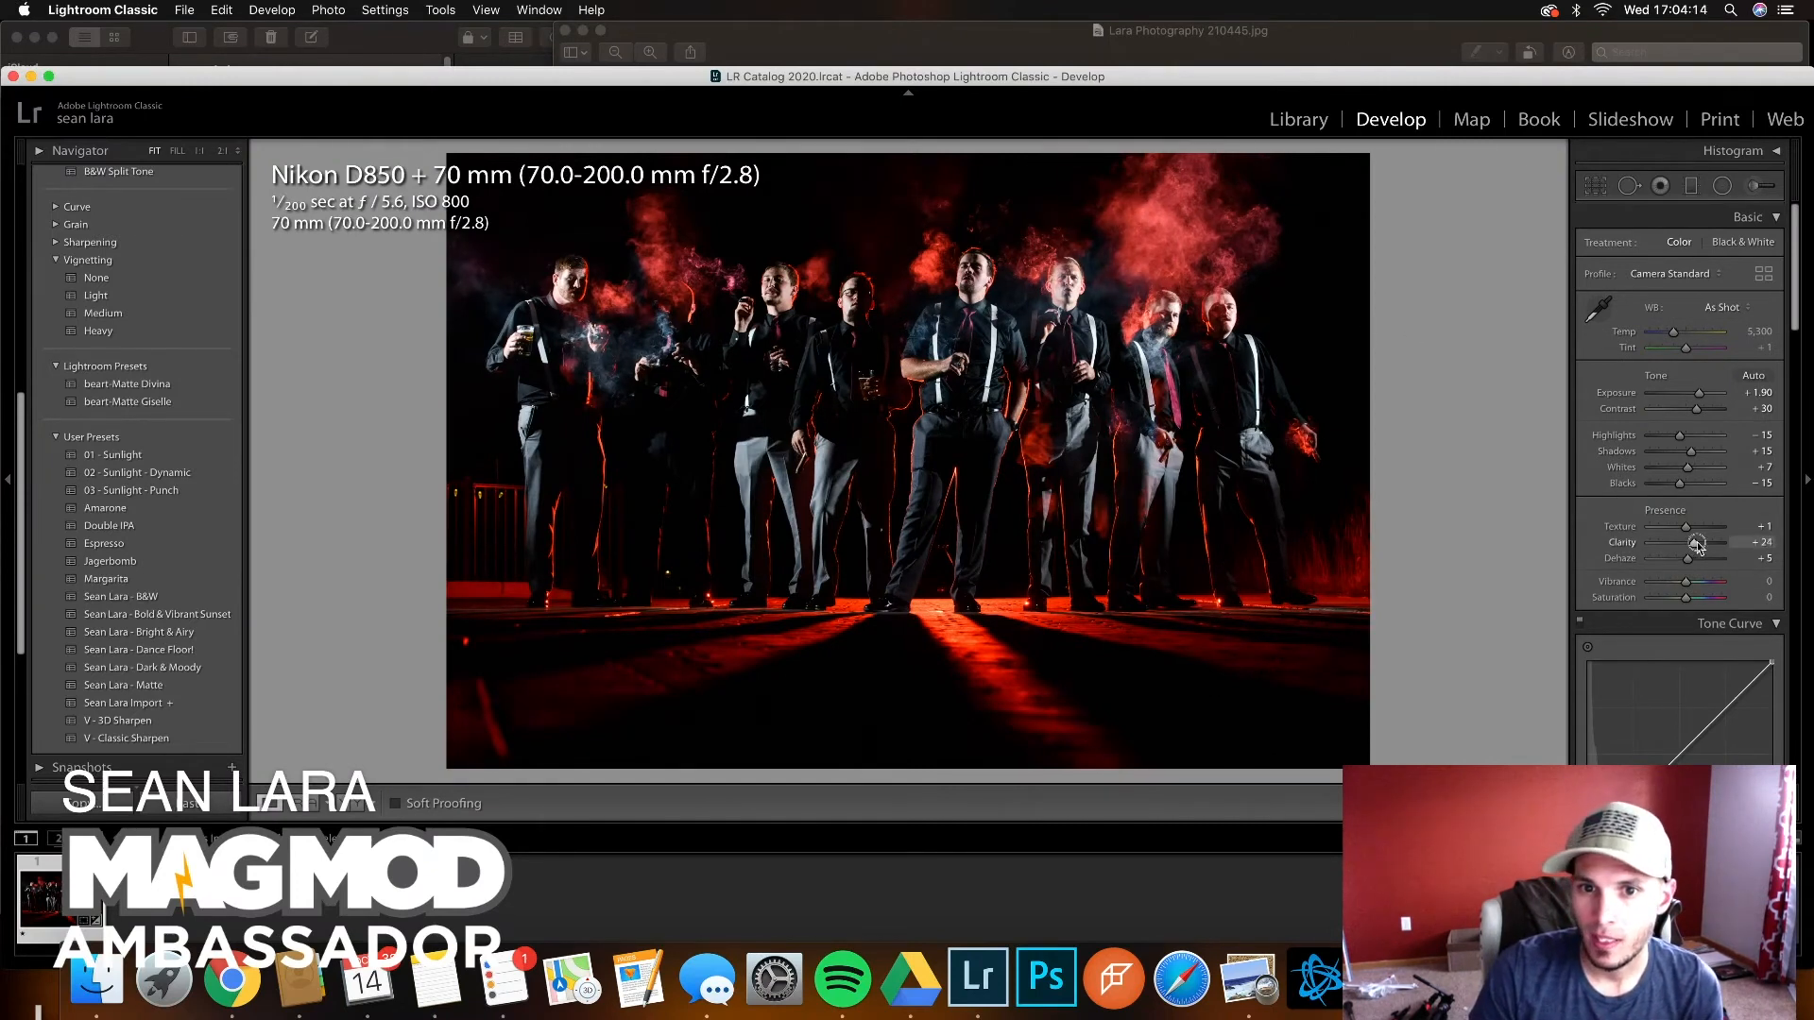
left_click_drag(1698, 542, 1721, 543)
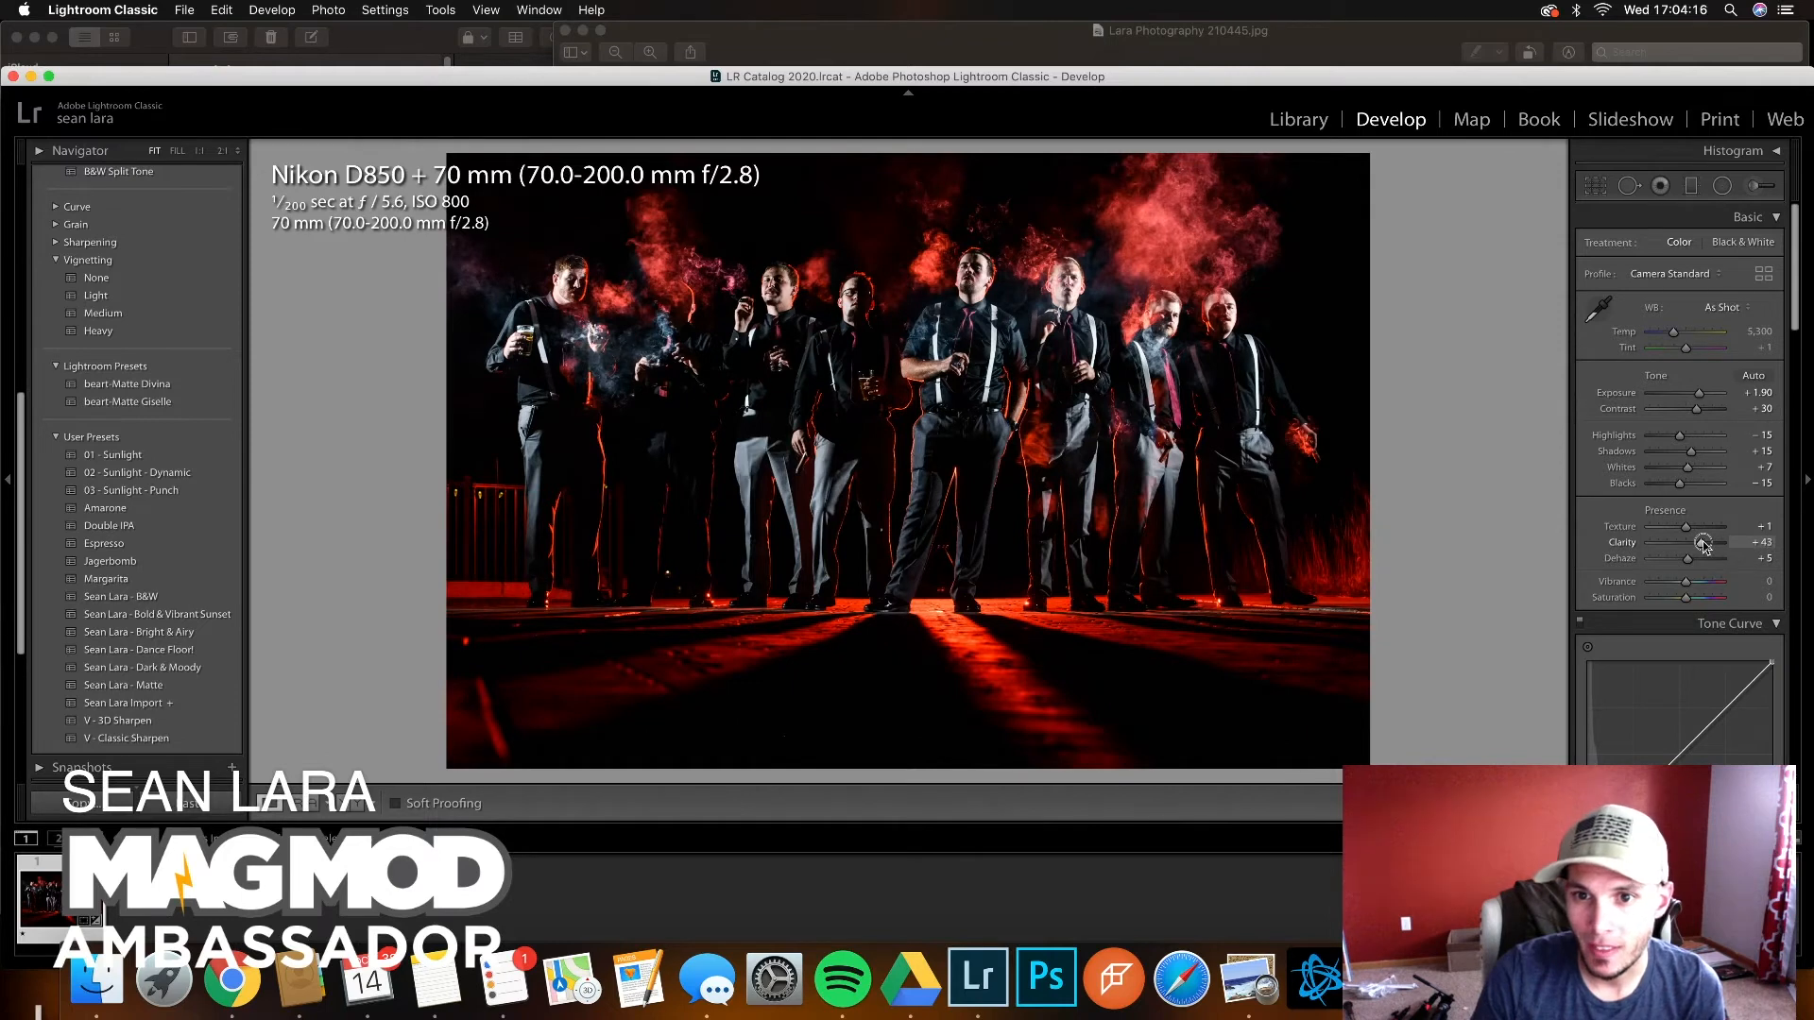
left_click_drag(1703, 542, 1701, 542)
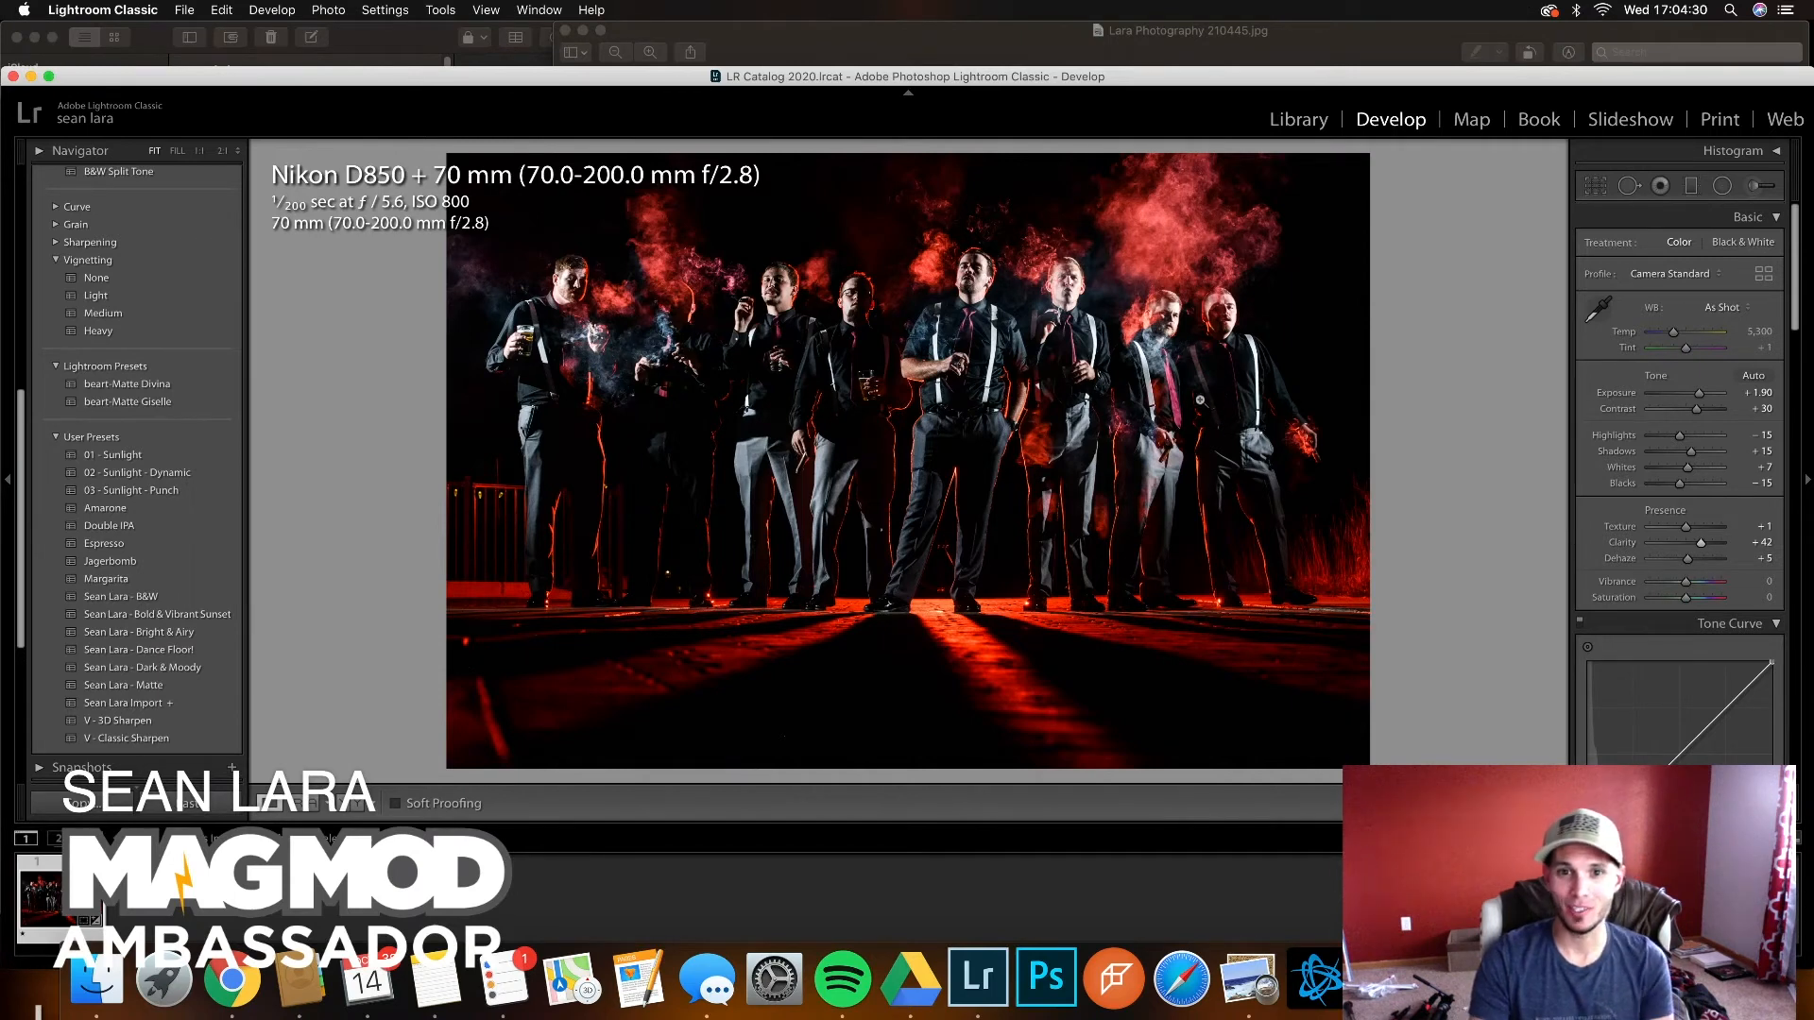
mouse_move(1308, 507)
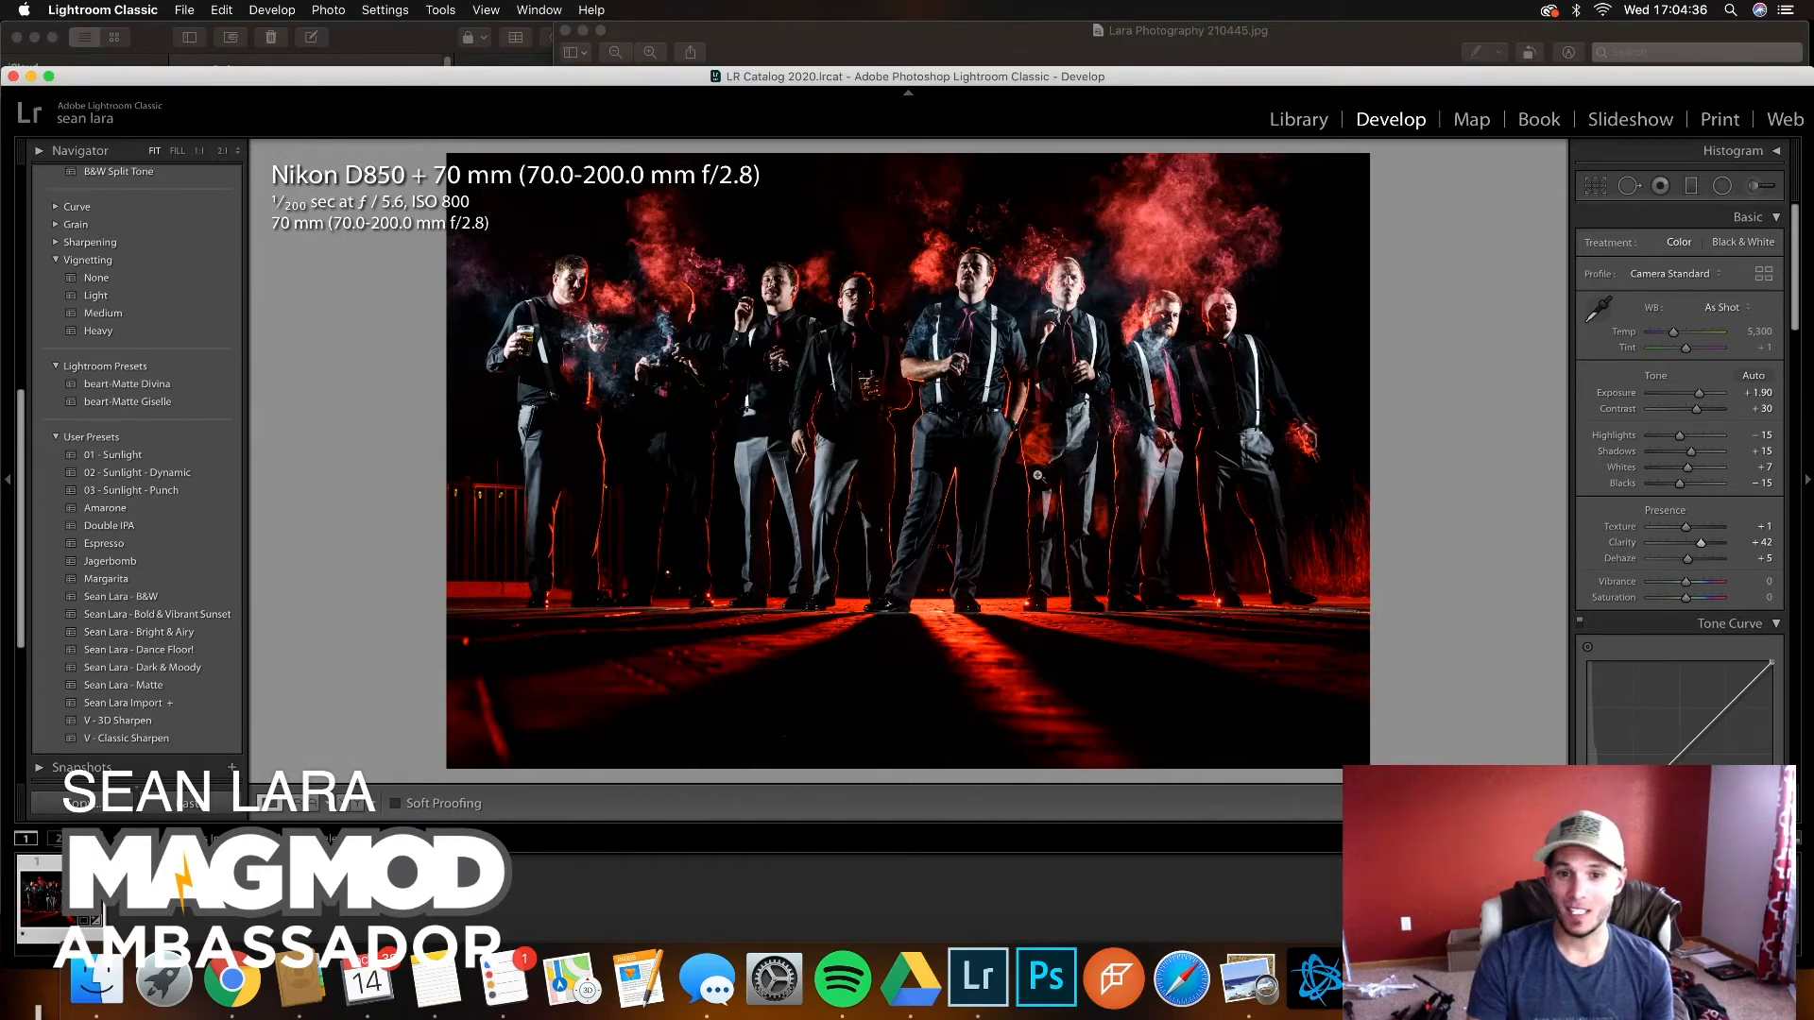
mouse_move(922, 482)
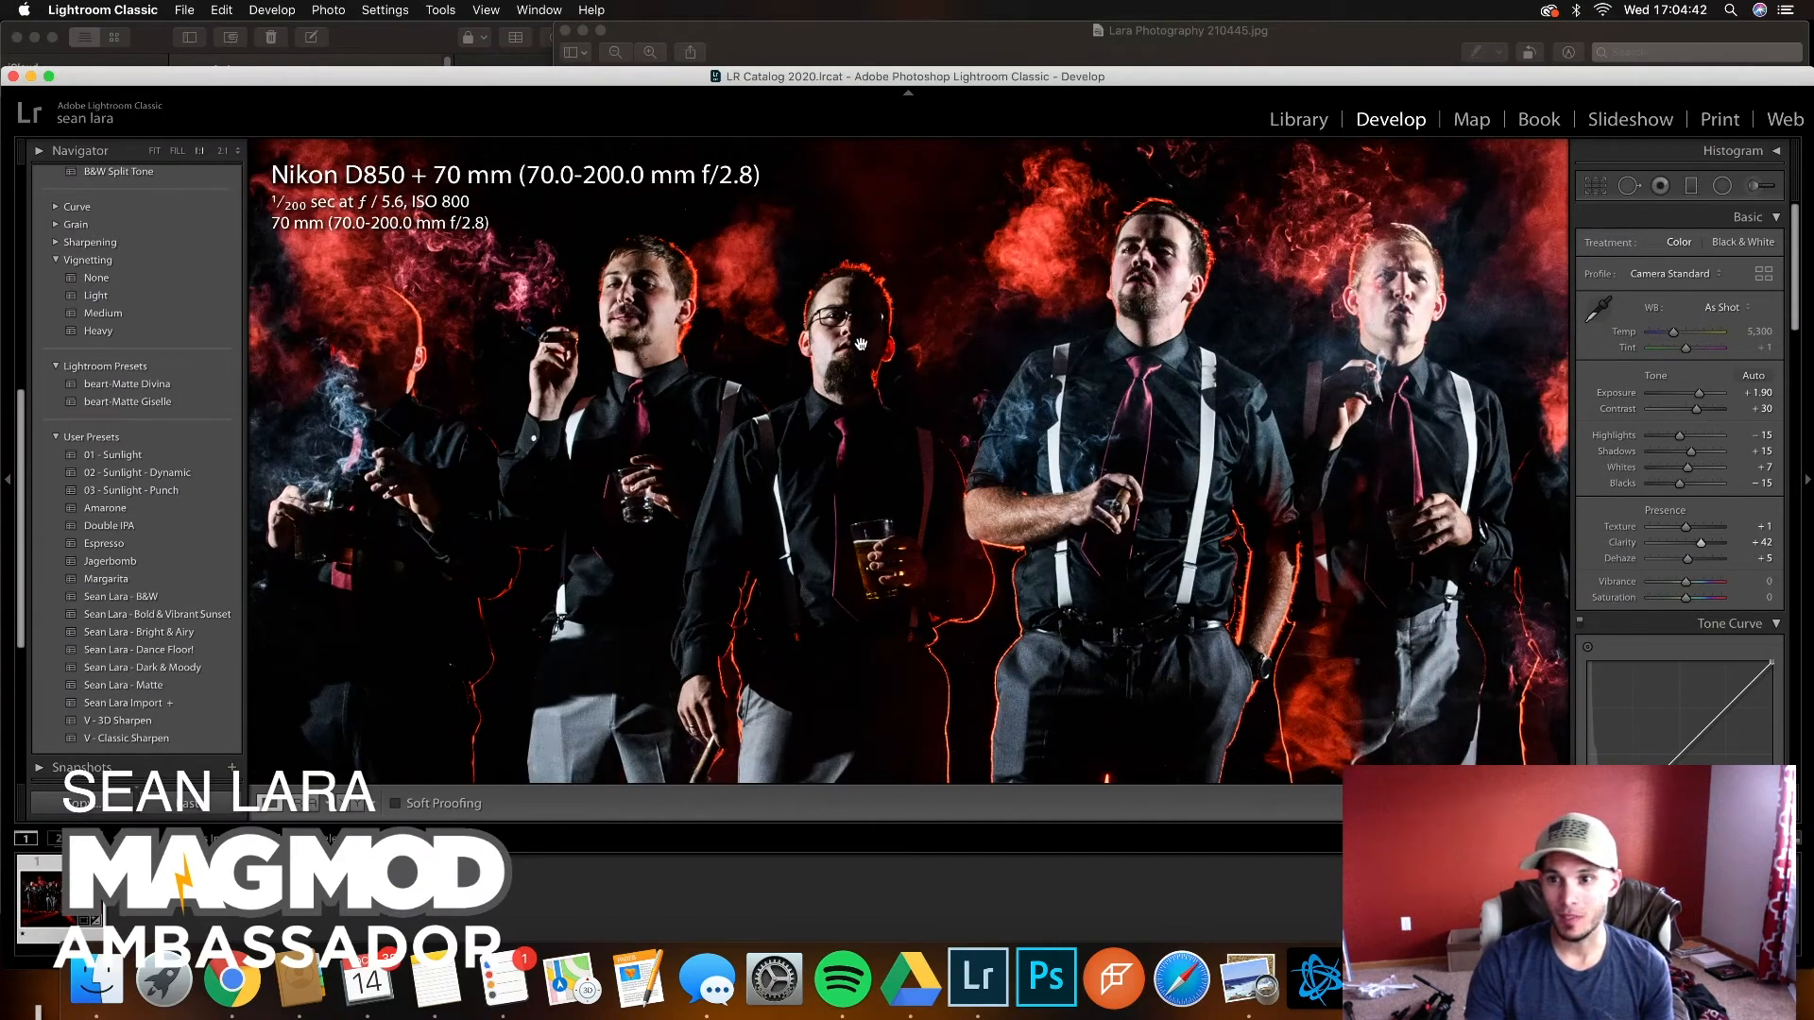
Step: Lift the Shadows slider to brighten the dark suits
left_click_drag(1686, 451, 1721, 452)
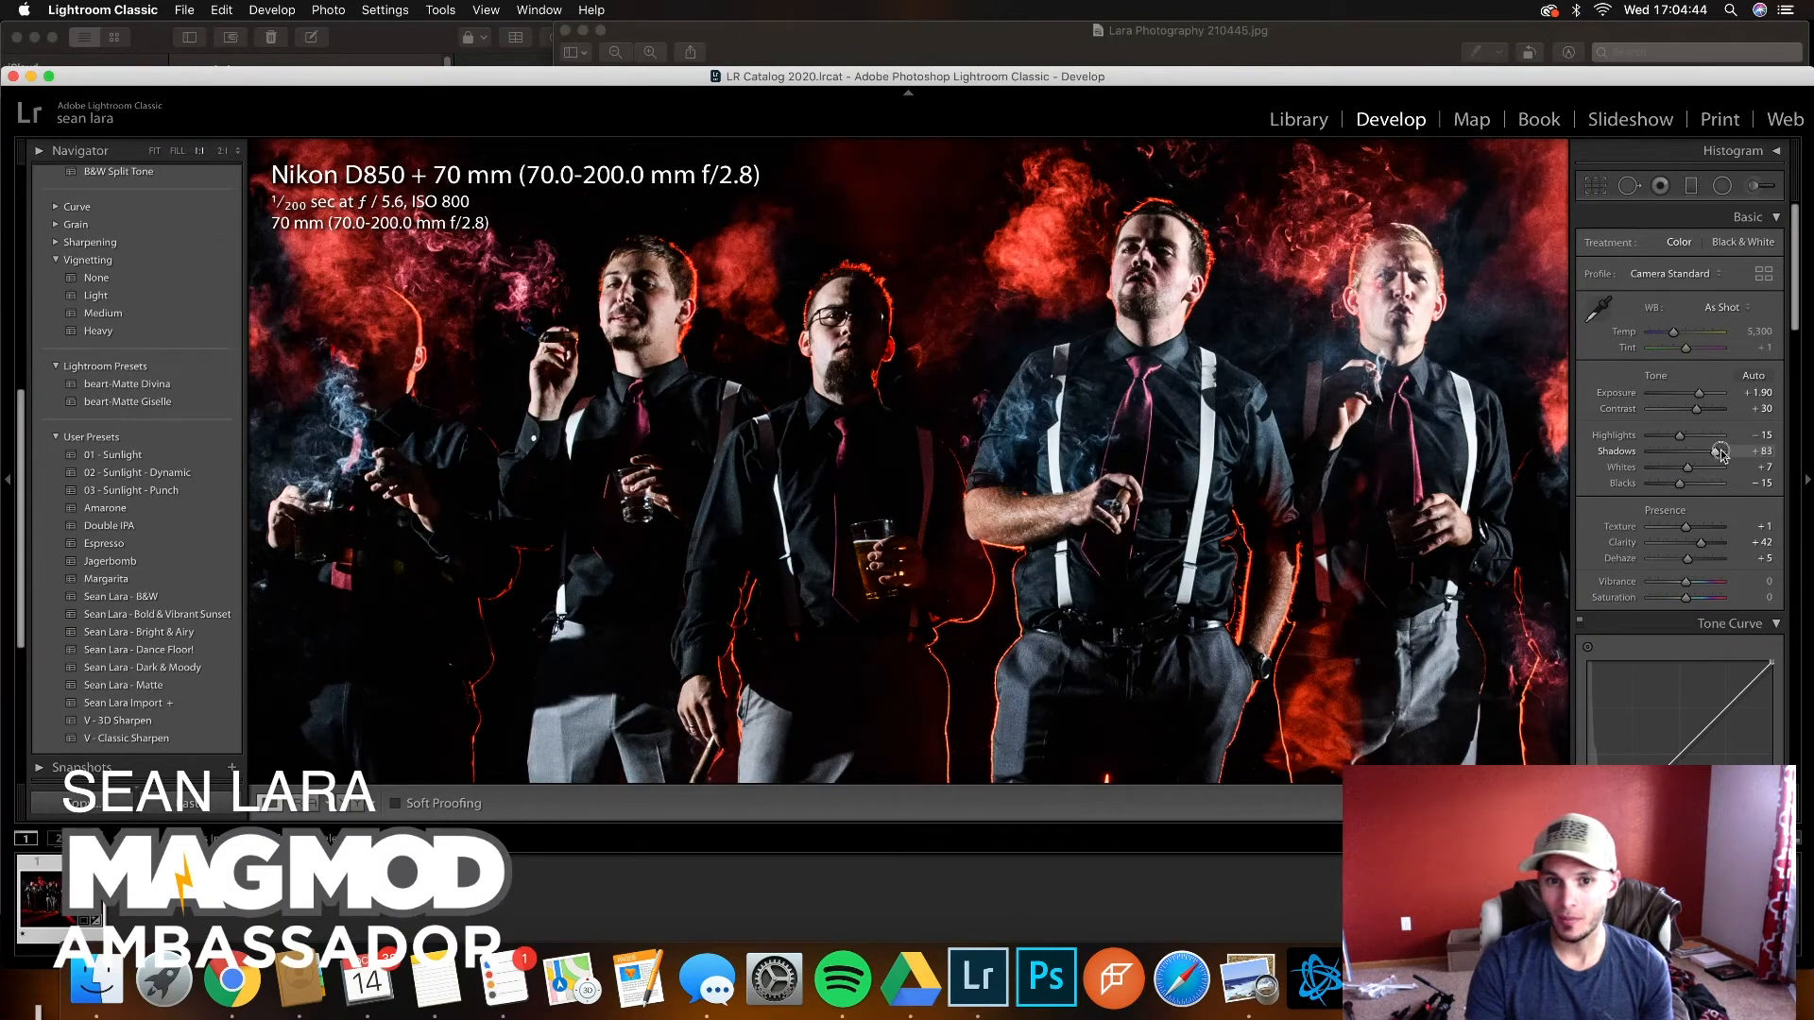
left_click_drag(1718, 451, 1741, 451)
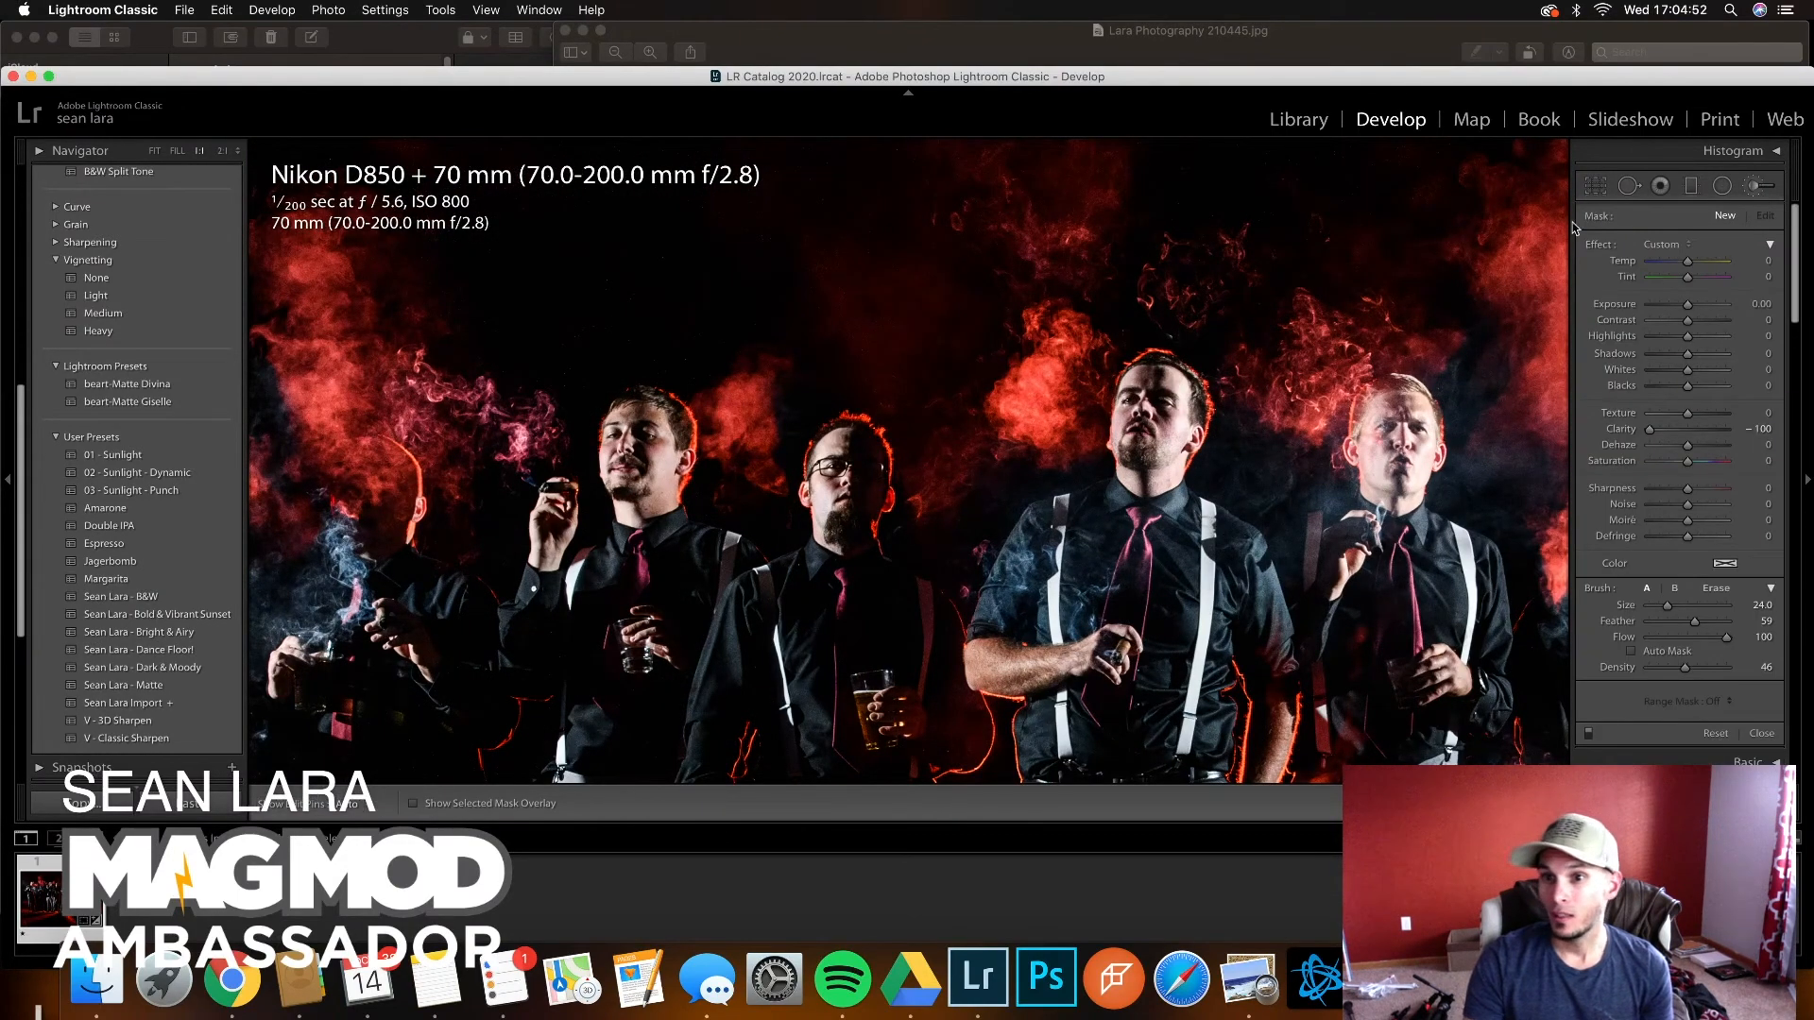
Step: Adjust a slider in the right-hand Develop panel
left_click_drag(1686, 353, 1741, 352)
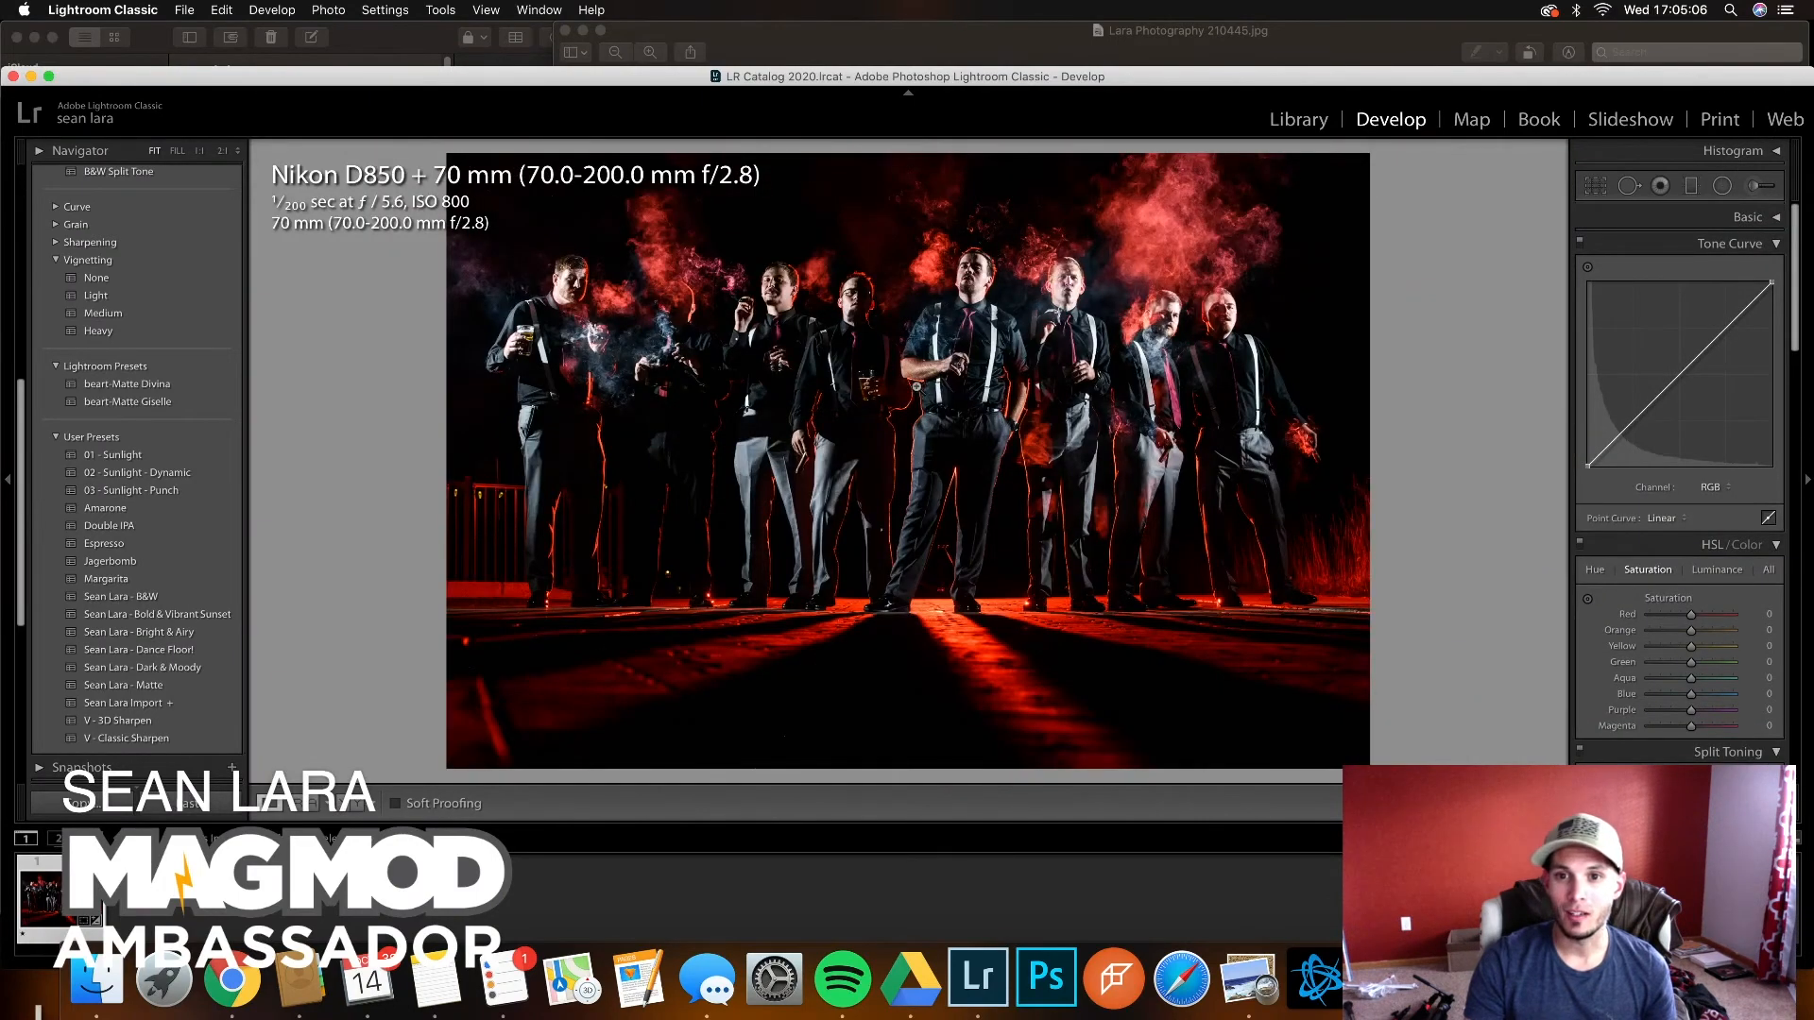
Step: Reopen the Basic panel and pull Highlights down to -23
left_click(1746, 217)
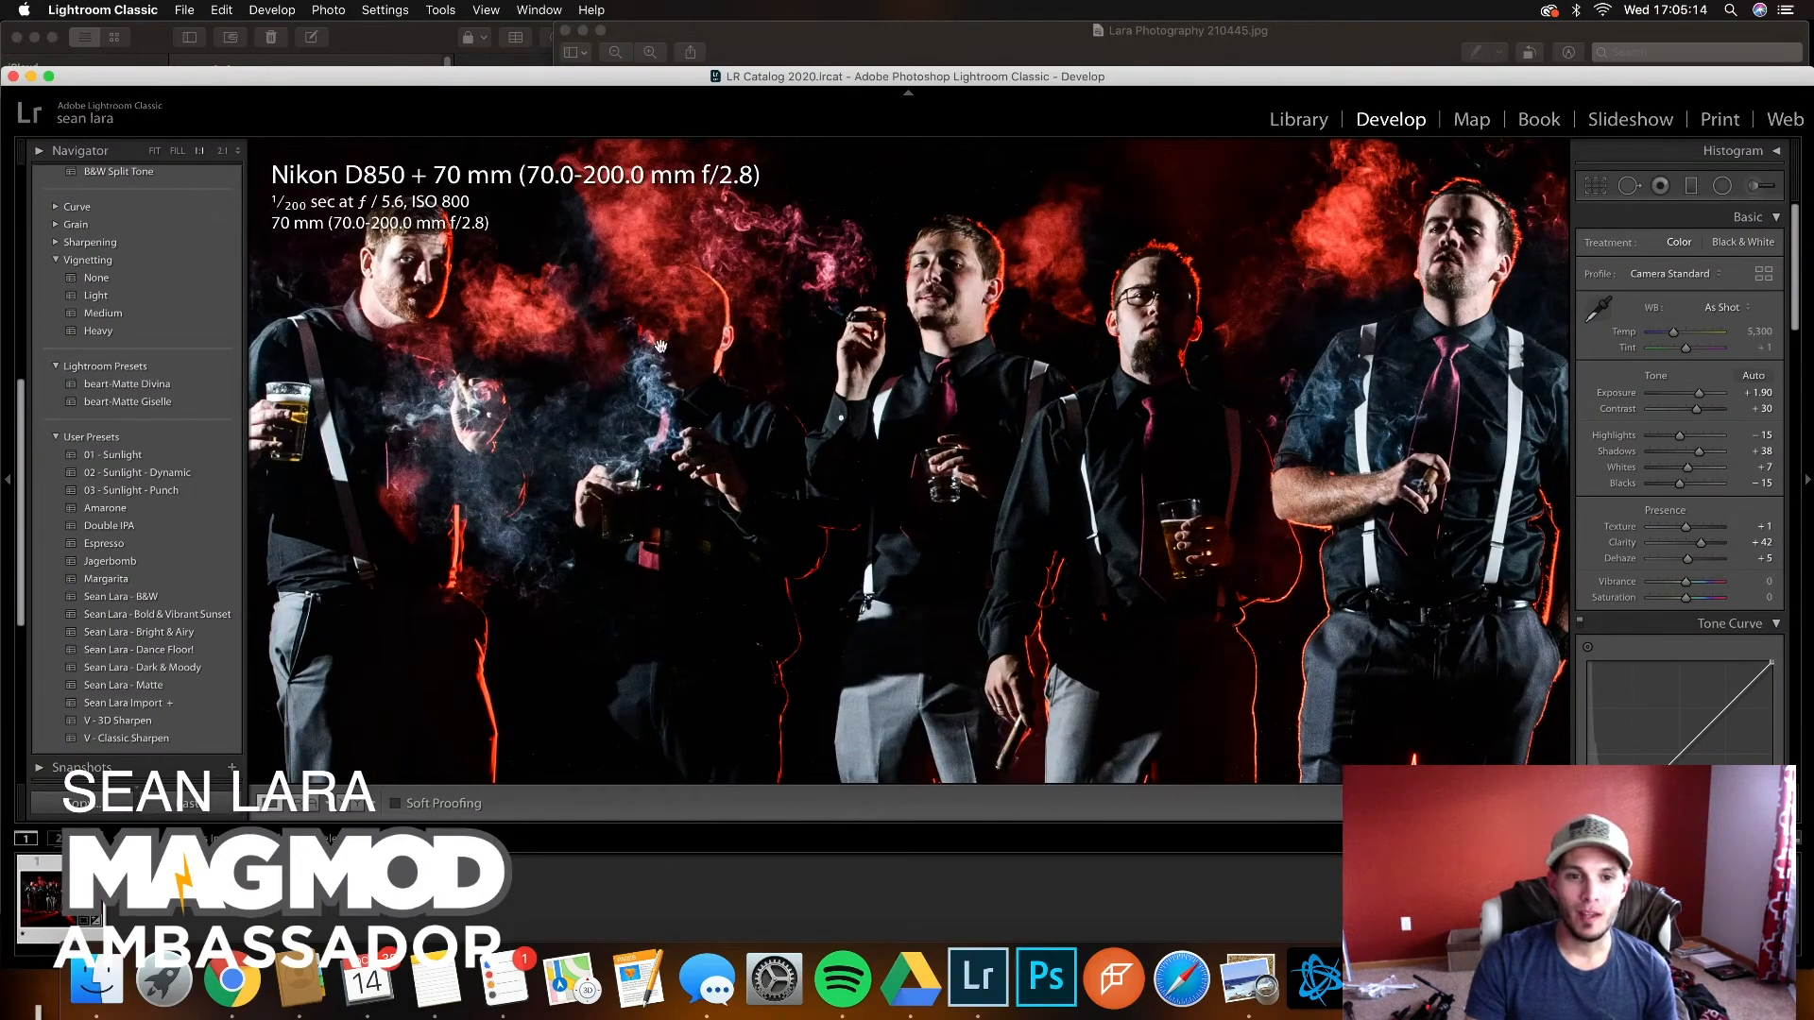
mouse_move(706, 303)
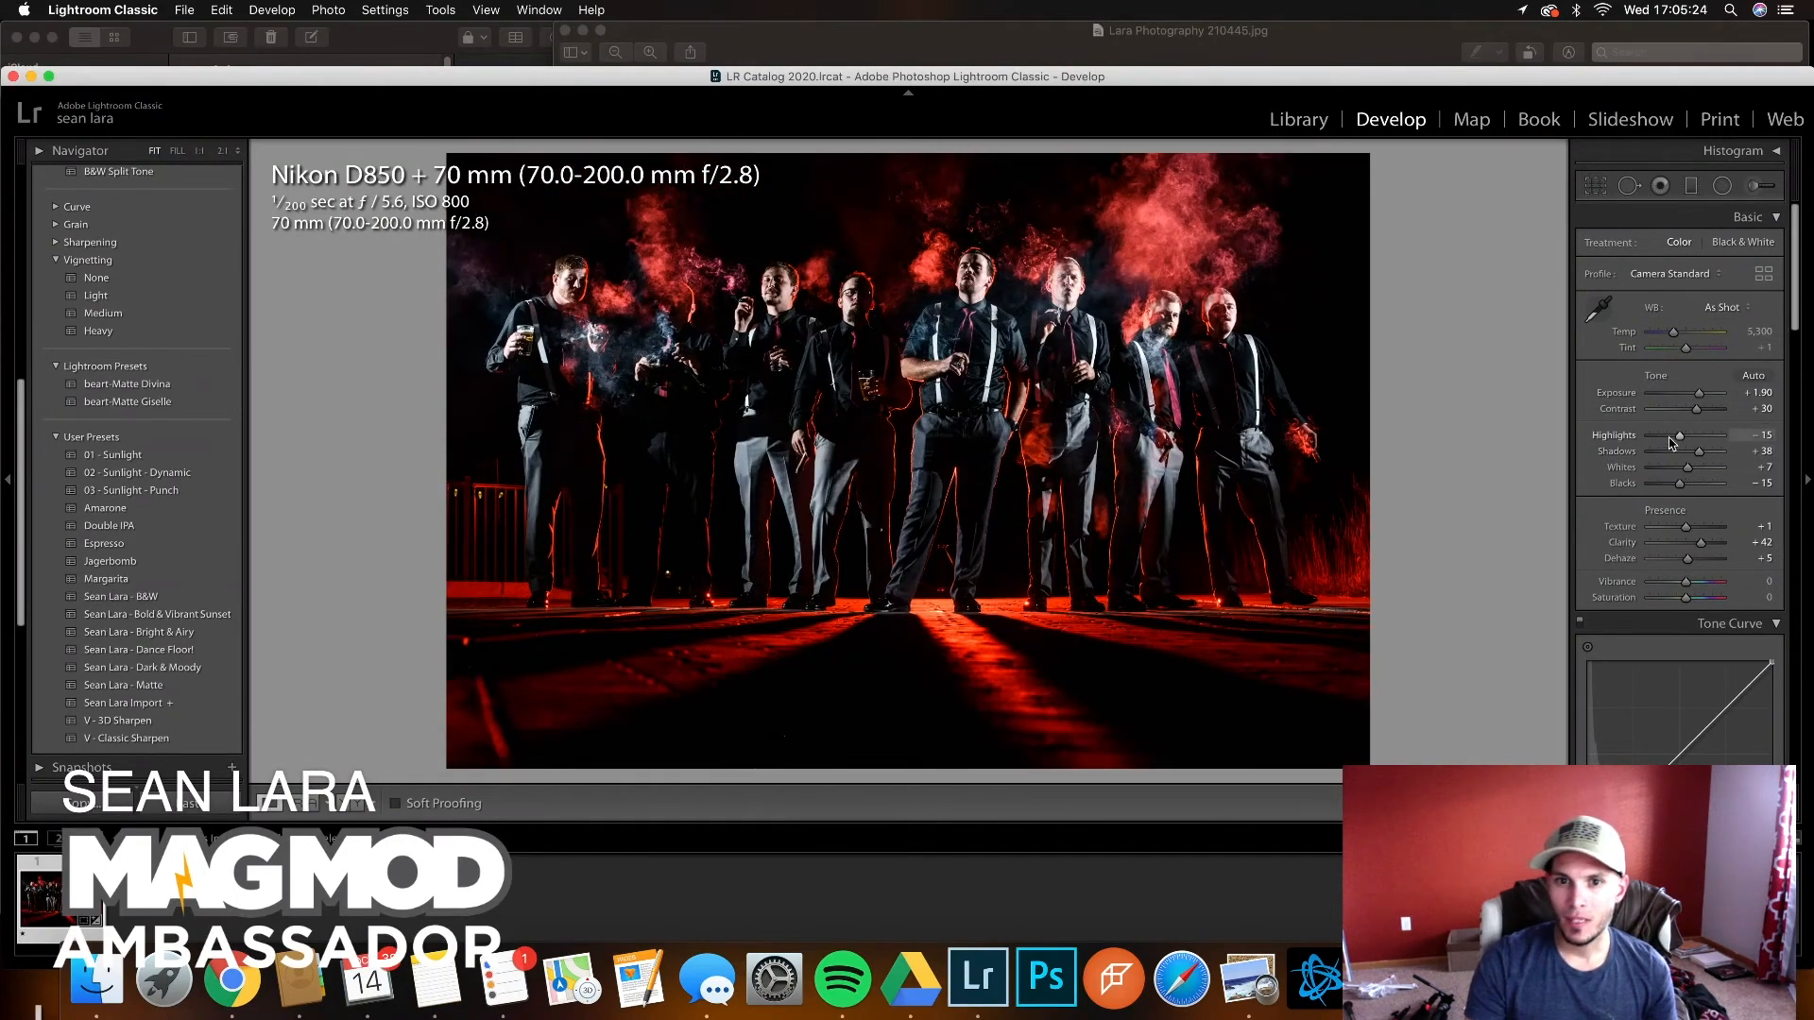
left_click_drag(1683, 435, 1678, 434)
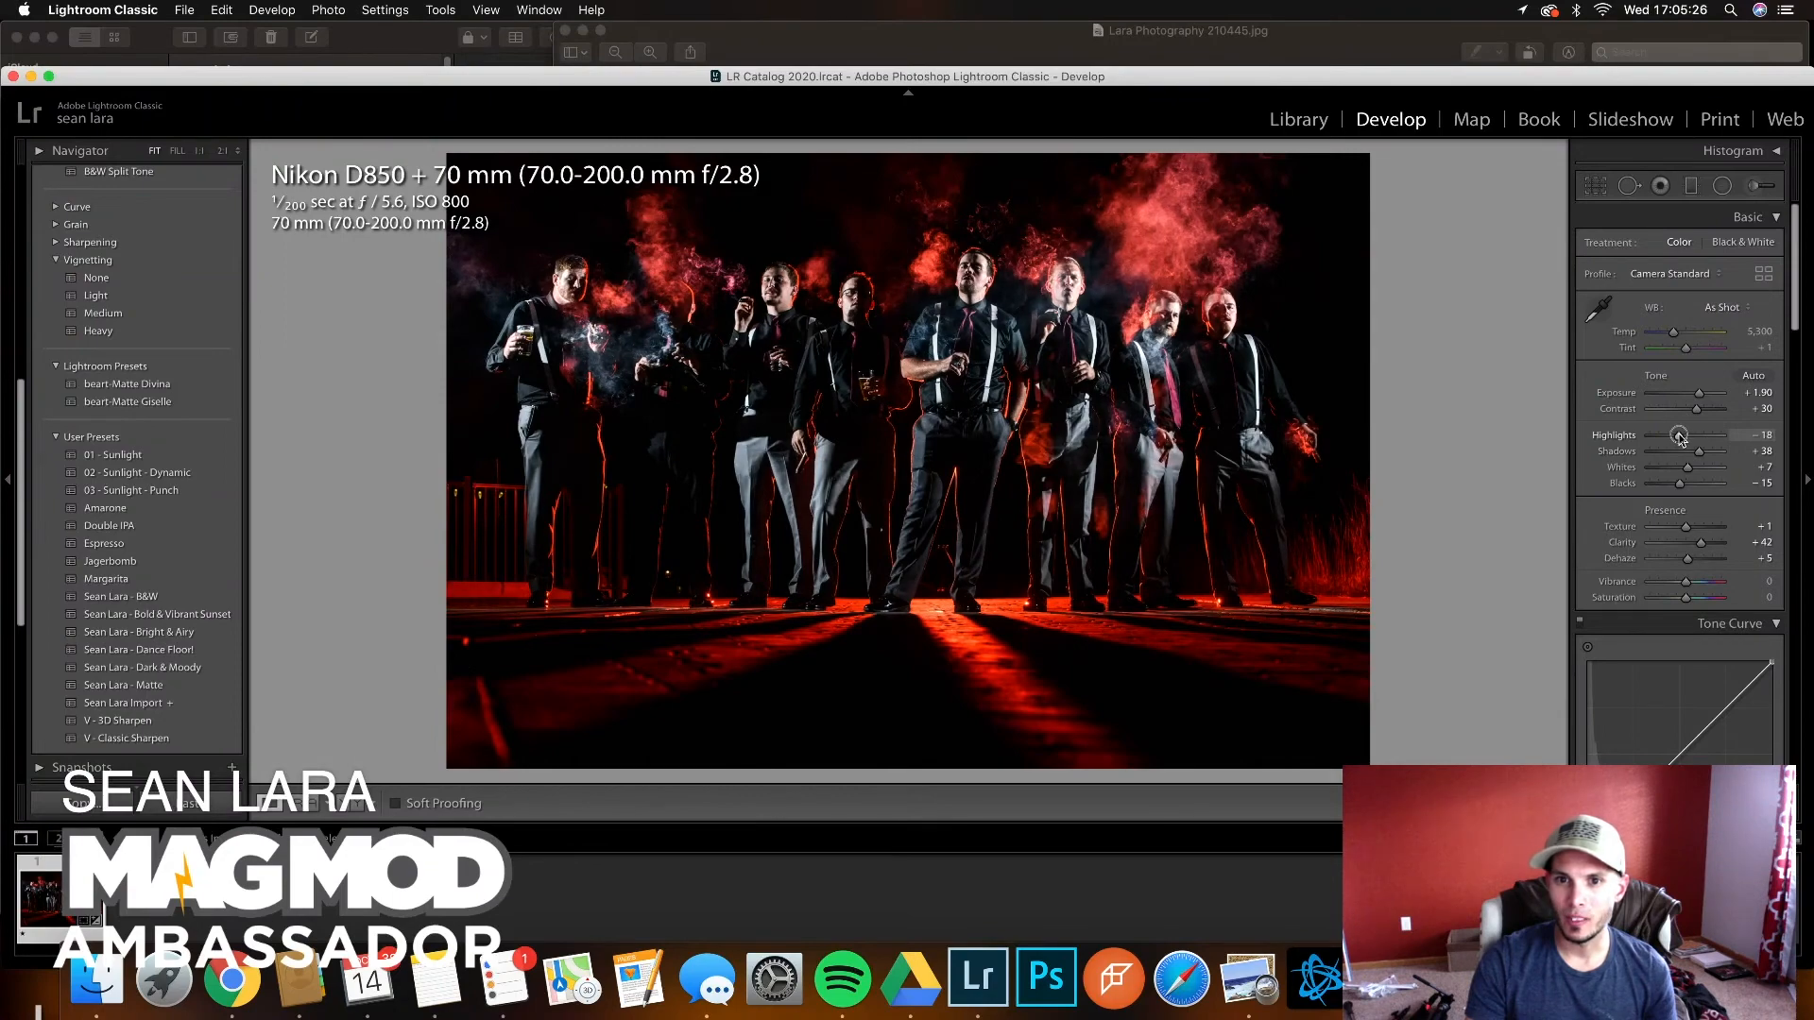
left_click_drag(1701, 434, 1675, 434)
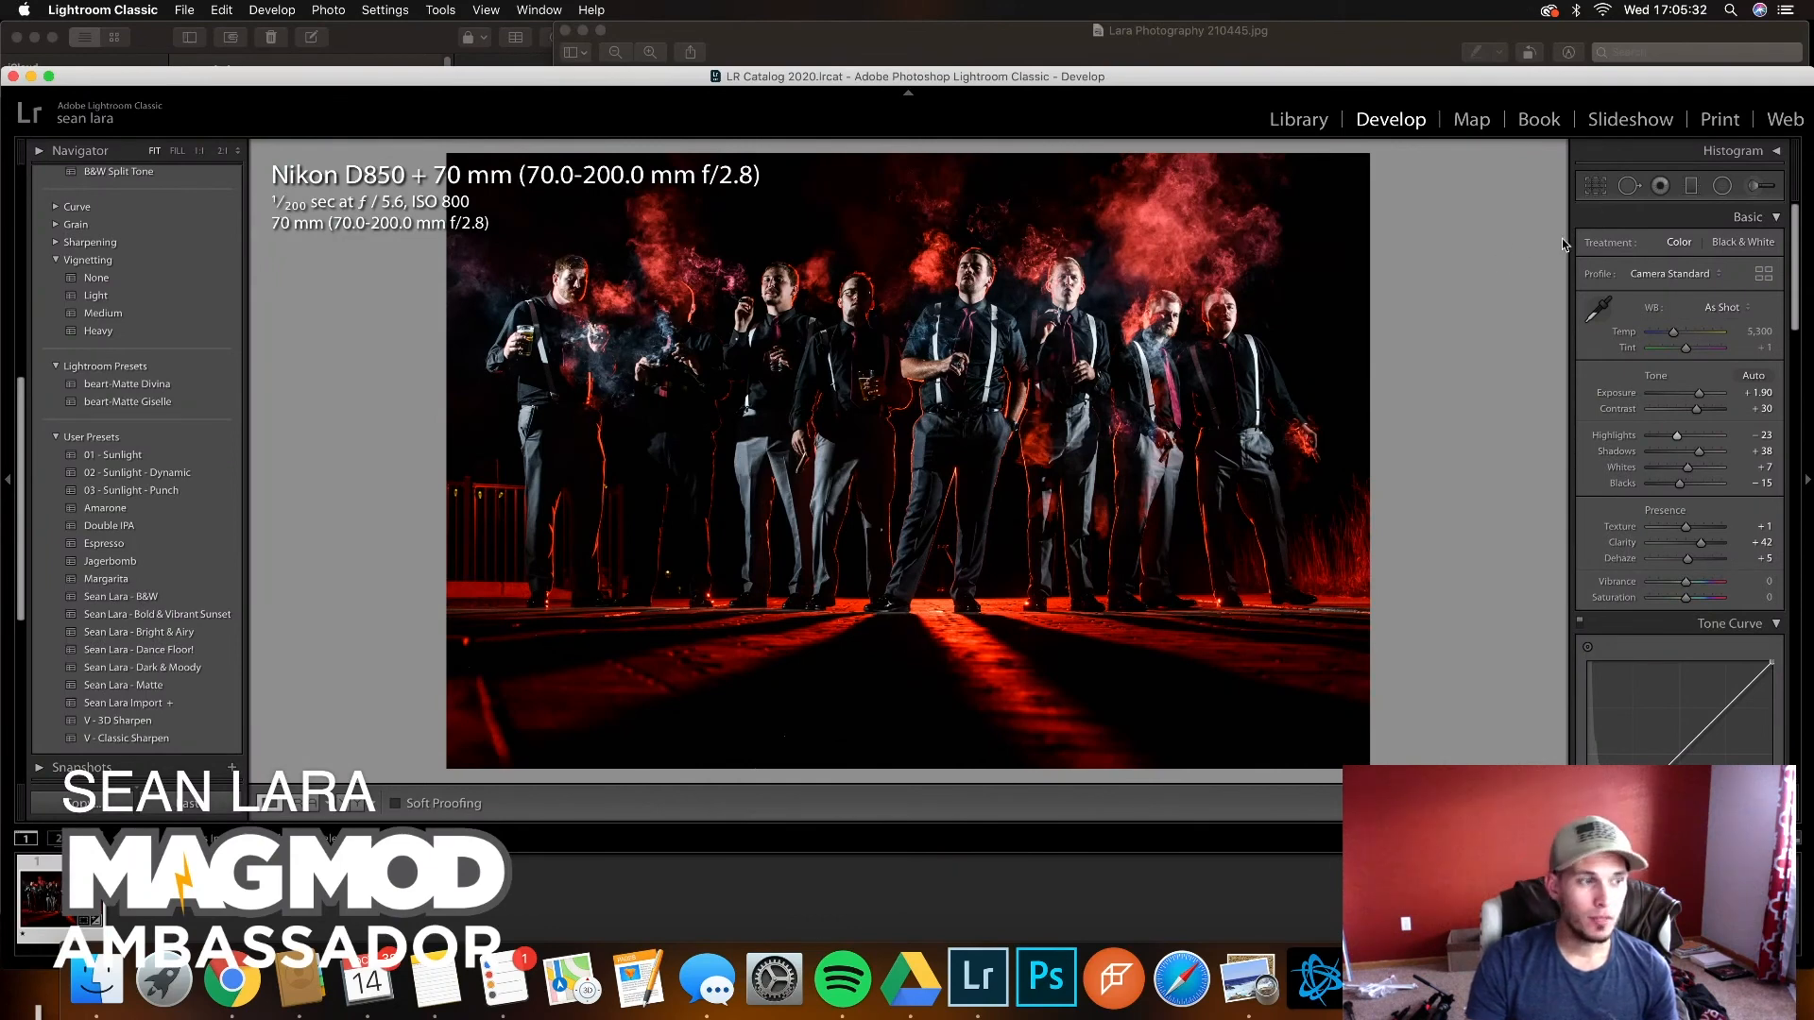
mouse_move(501, 985)
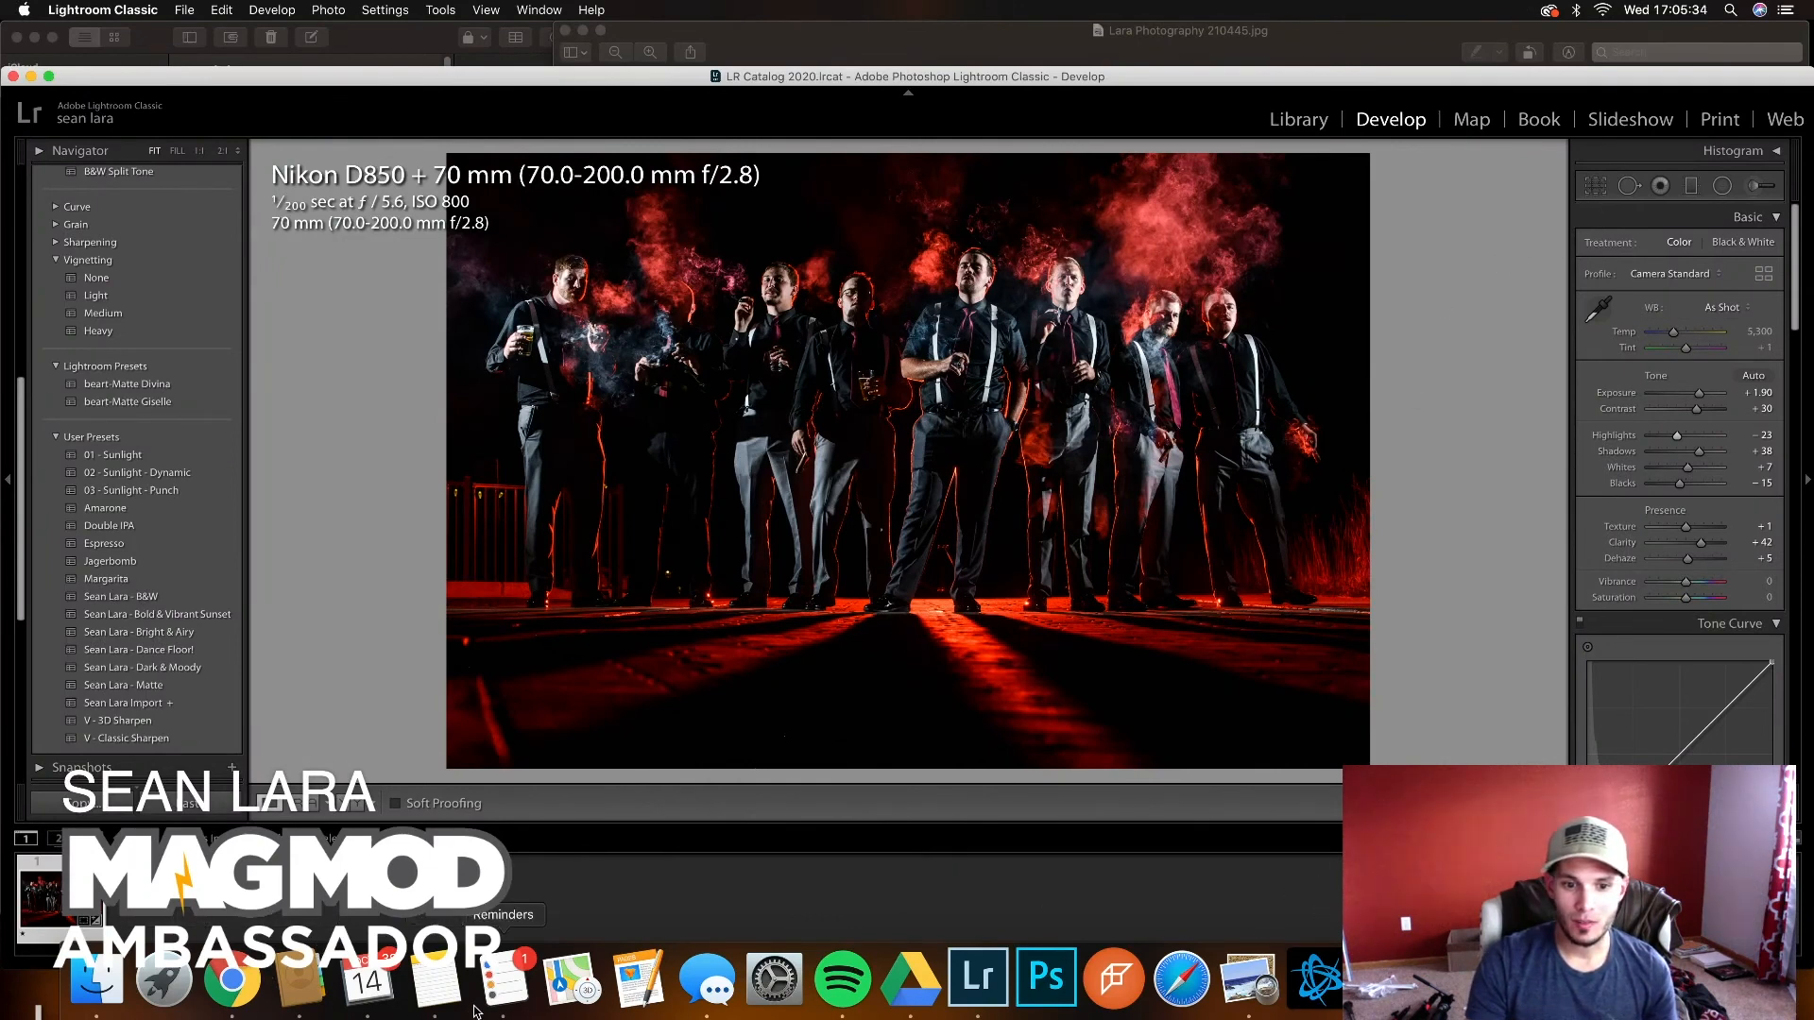